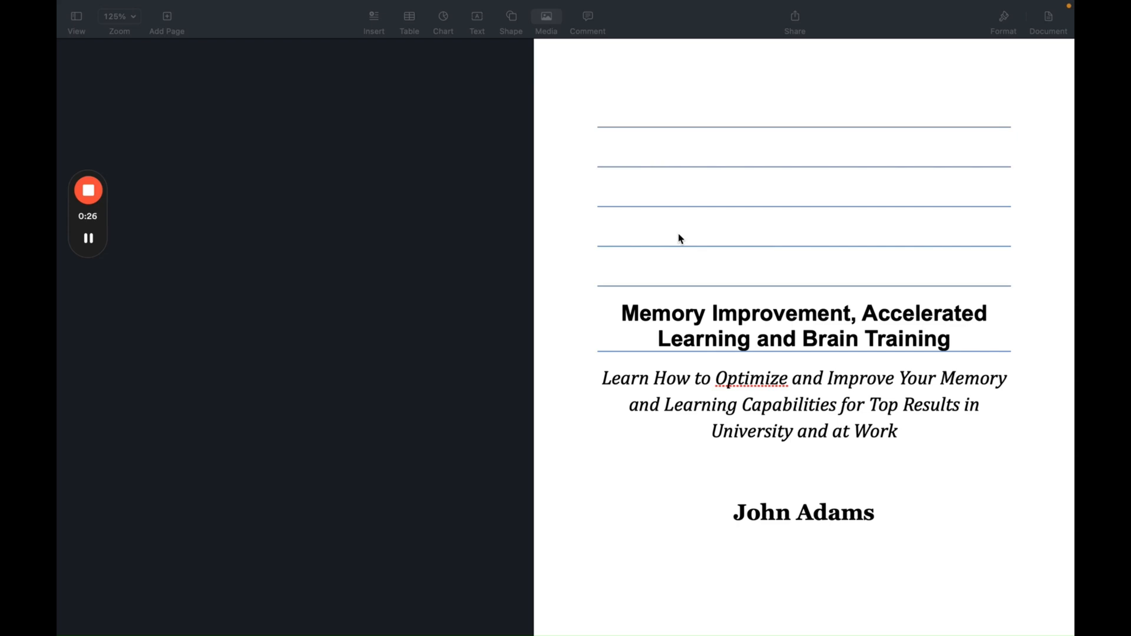
{"action": "mouse_move", "coordinate": [947, 60]}
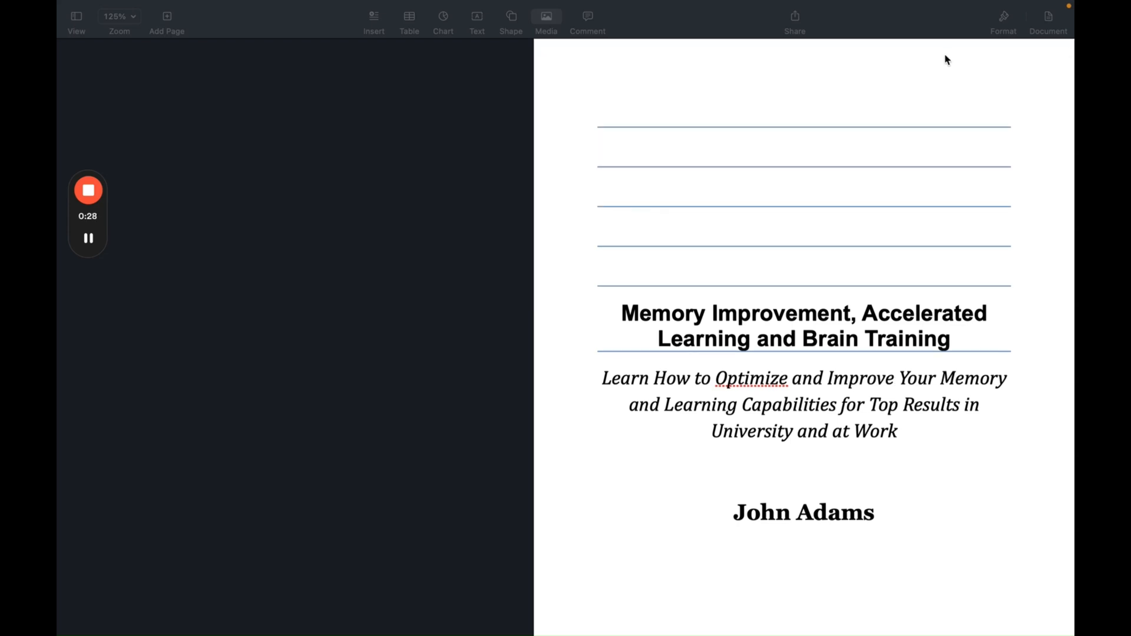
Compare layouts by toggling Facing Pages off and on, ending with it on, and enable hyphenation.
{"action": "left_click", "coordinate": [1048, 16]}
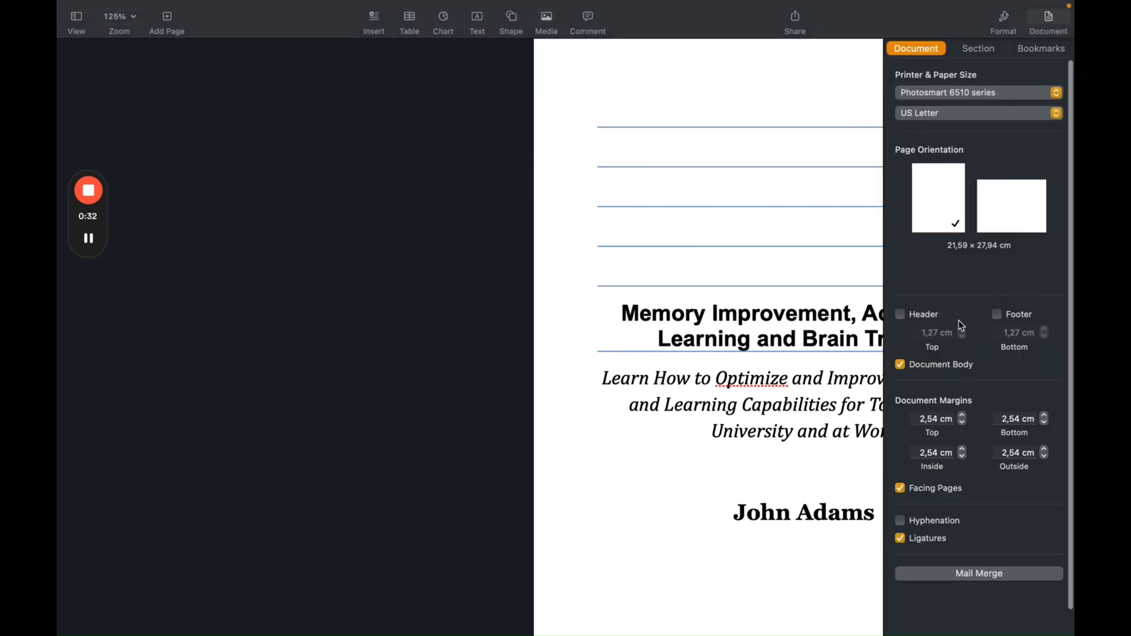
{"action": "left_click", "coordinate": [900, 488]}
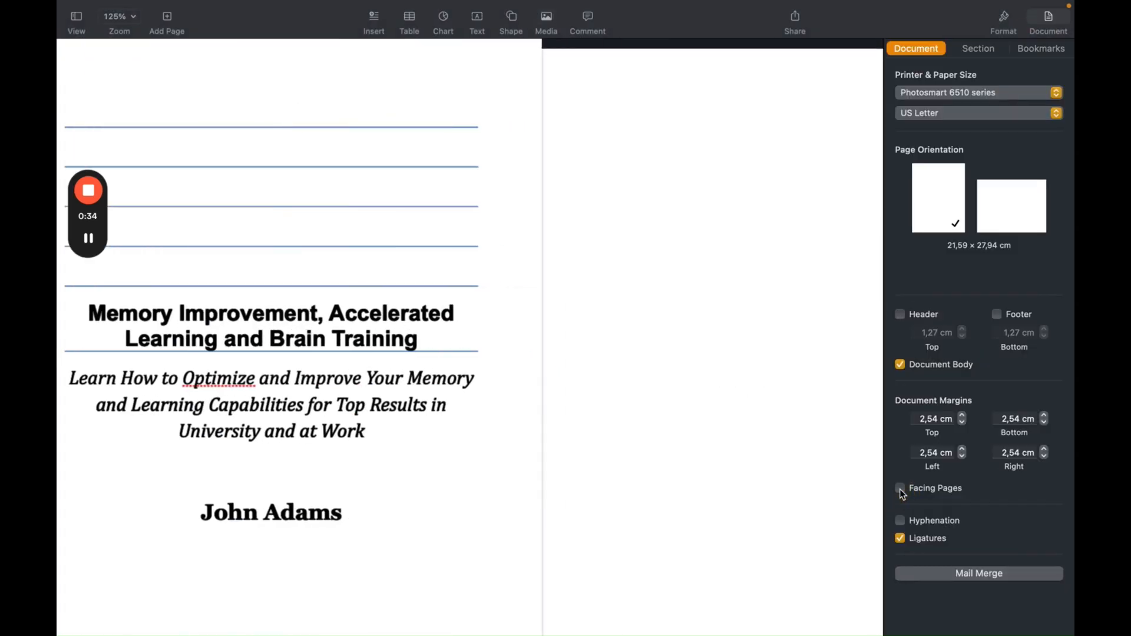
{"action": "left_click", "coordinate": [900, 488]}
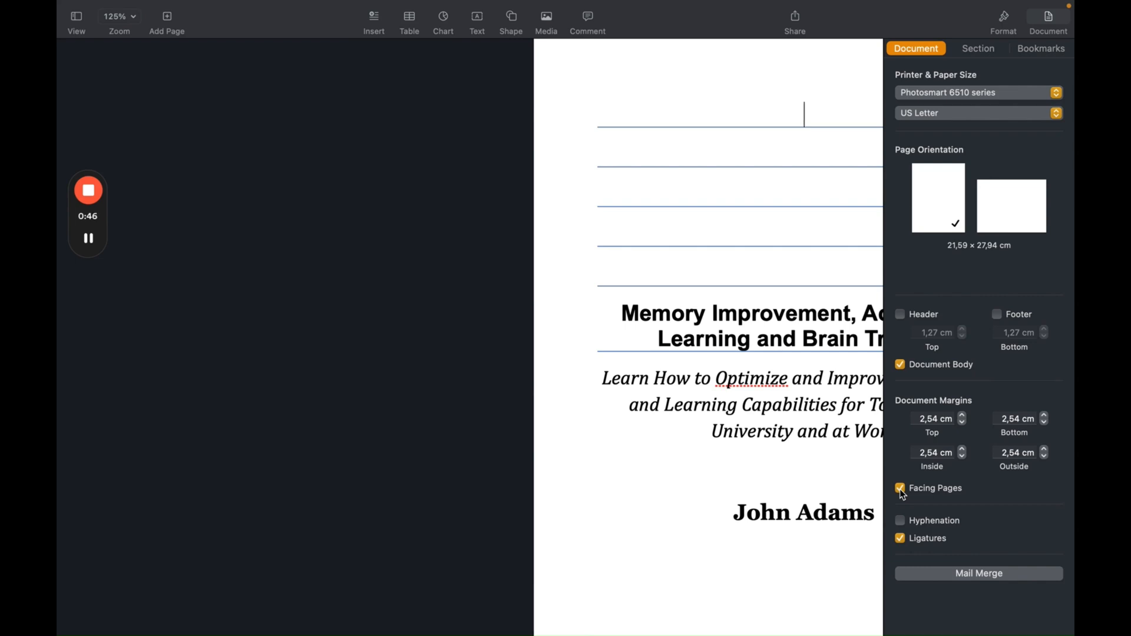
{"action": "left_click", "coordinate": [899, 488]}
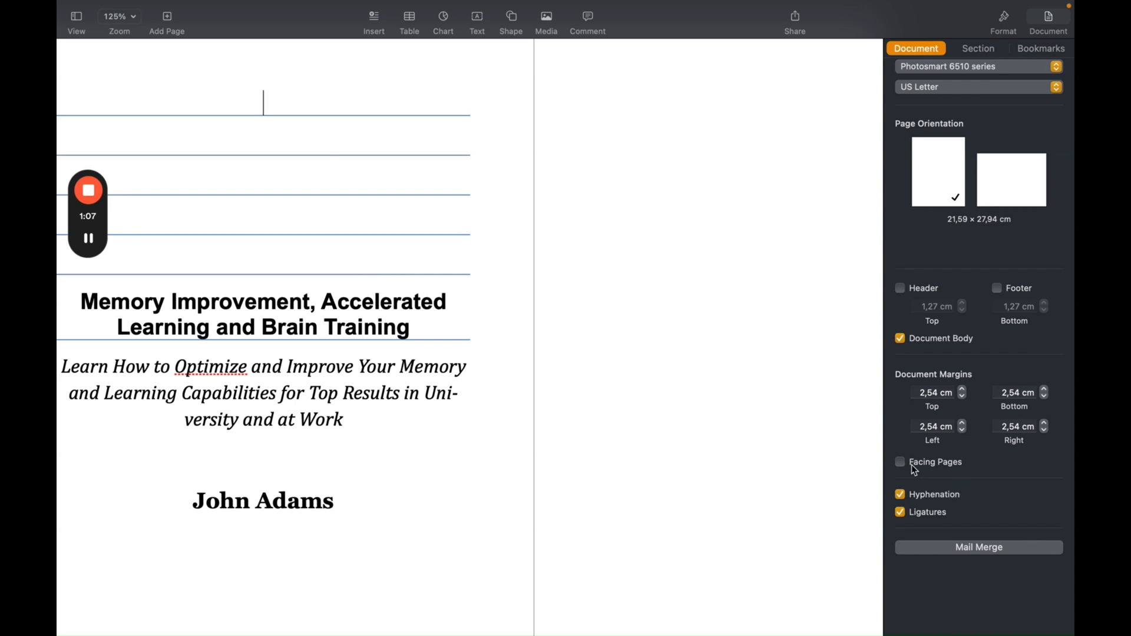
{"action": "left_click", "coordinate": [899, 461]}
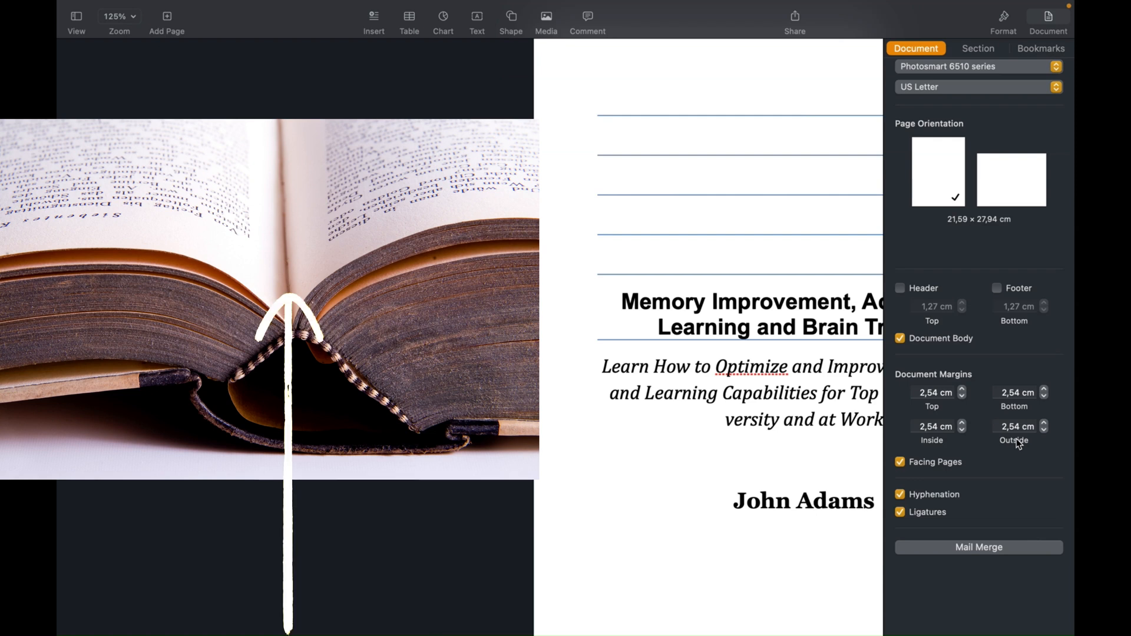
{"action": "left_click", "coordinate": [803, 101]}
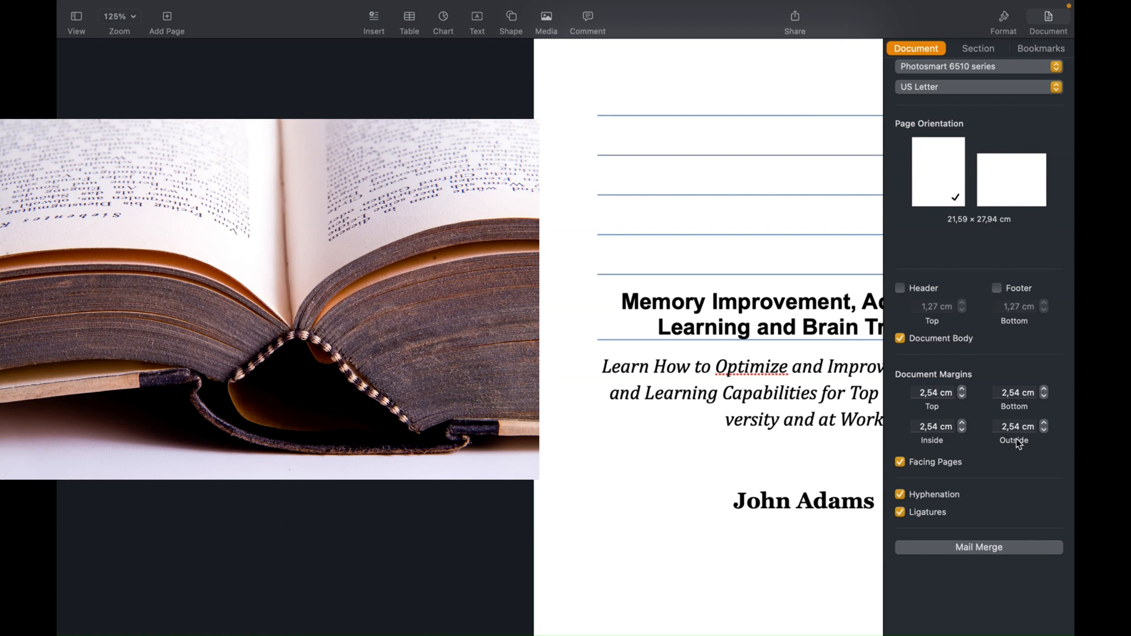
{"action": "left_click", "coordinate": [804, 103]}
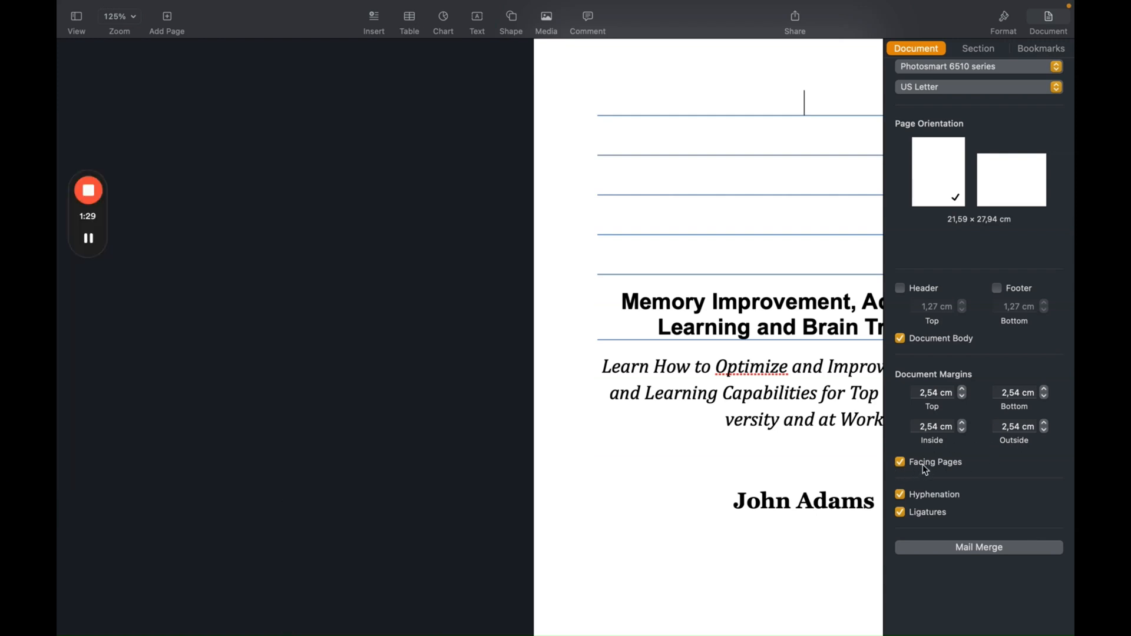
{"action": "left_click", "coordinate": [977, 87]}
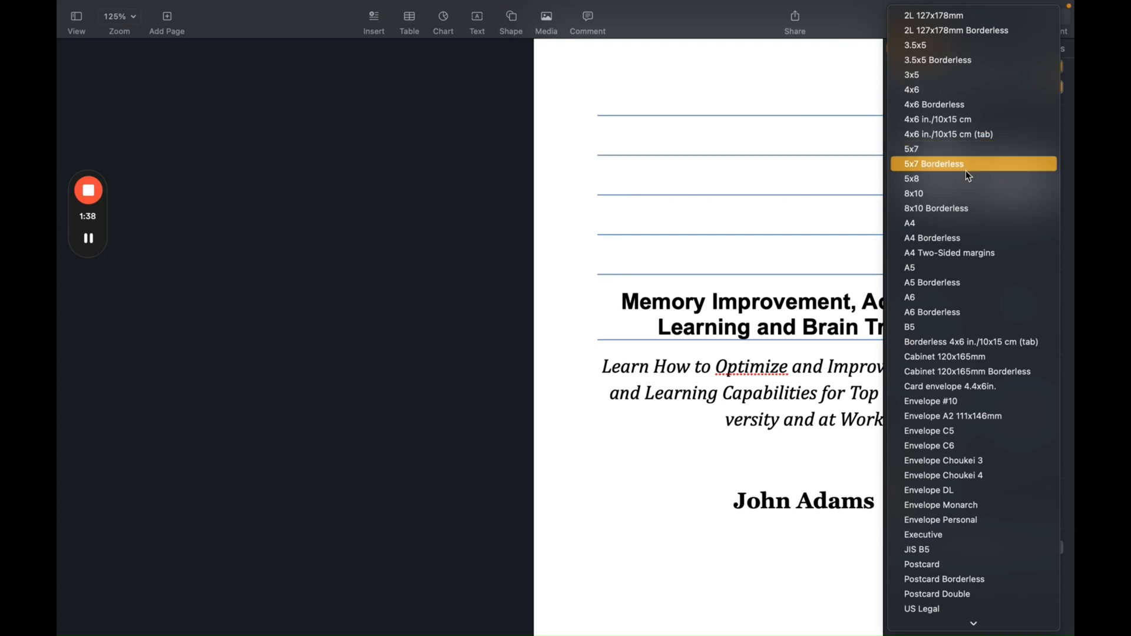
{"action": "mouse_move", "coordinate": [959, 178]}
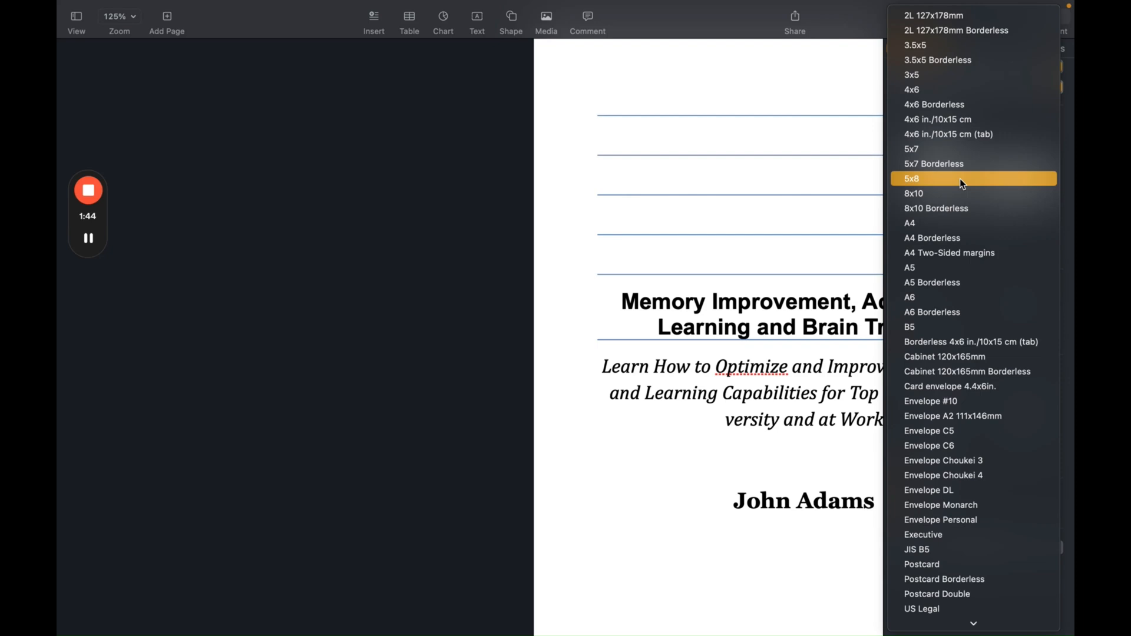
{"action": "mouse_move", "coordinate": [405, 211]}
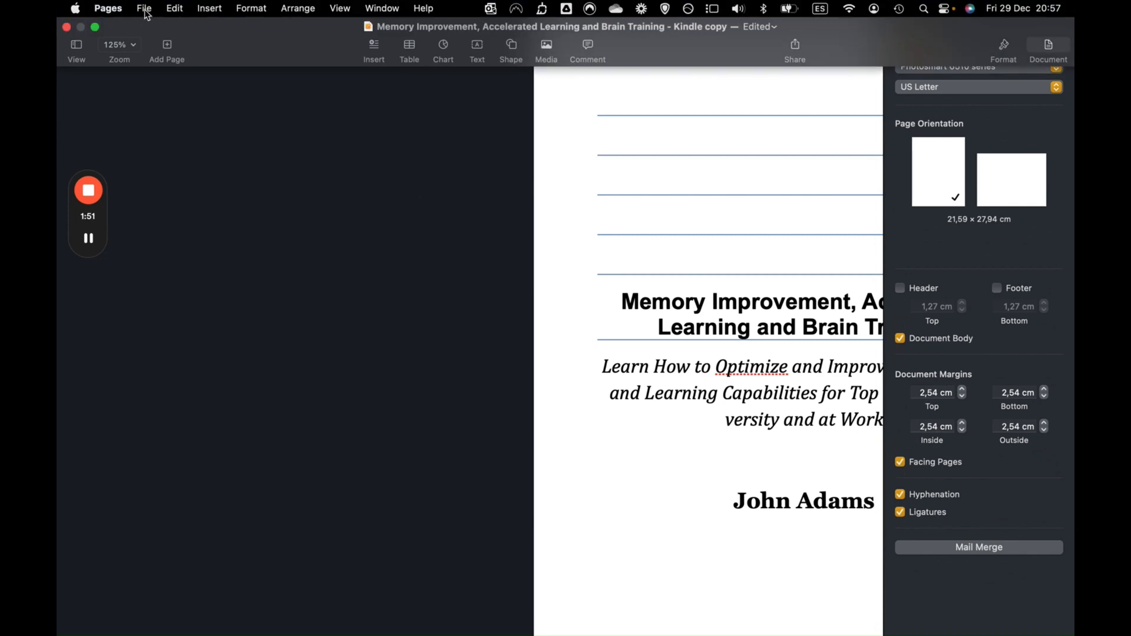
Open Page Setup, keeping the current Format For printer, to view paper sizes.
{"action": "left_click", "coordinate": [144, 8]}
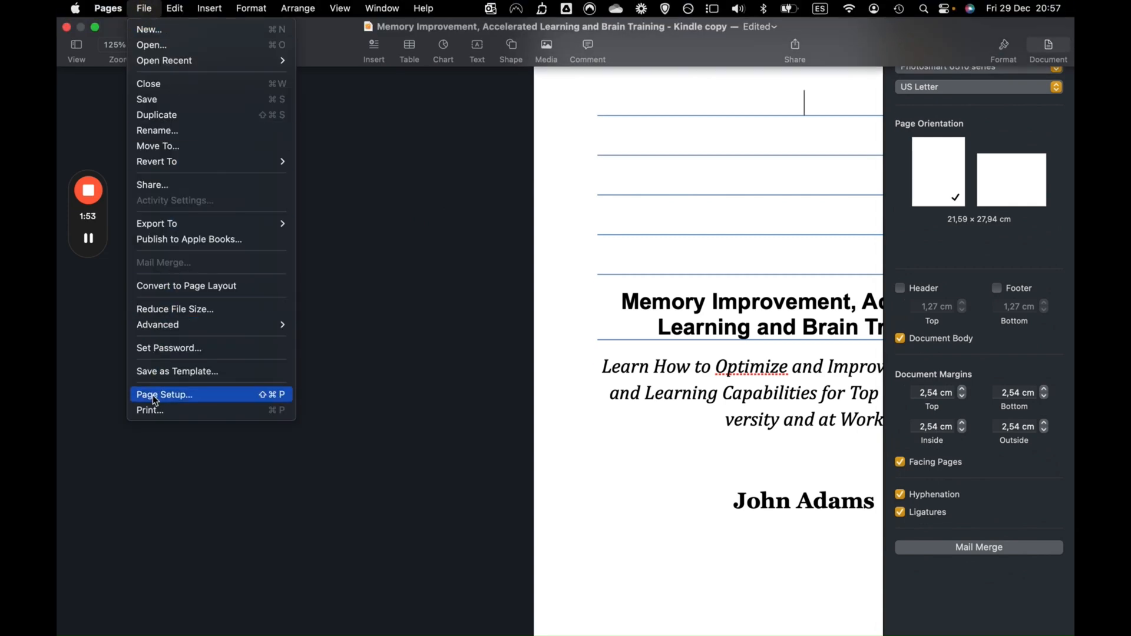
{"action": "left_click", "coordinate": [164, 395]}
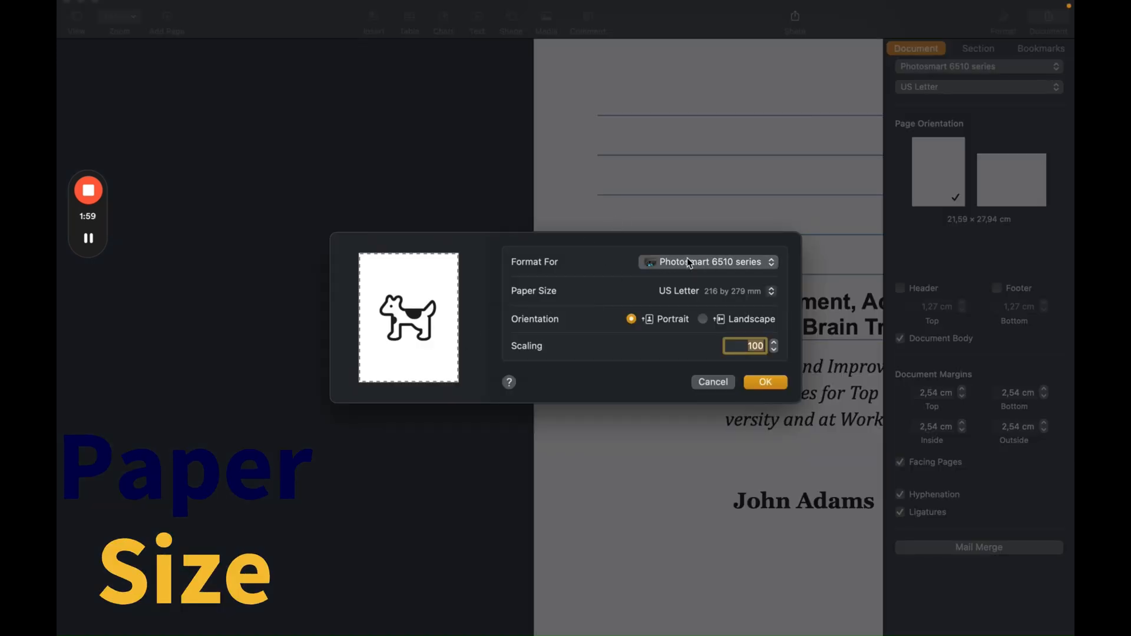
{"action": "left_click", "coordinate": [707, 261]}
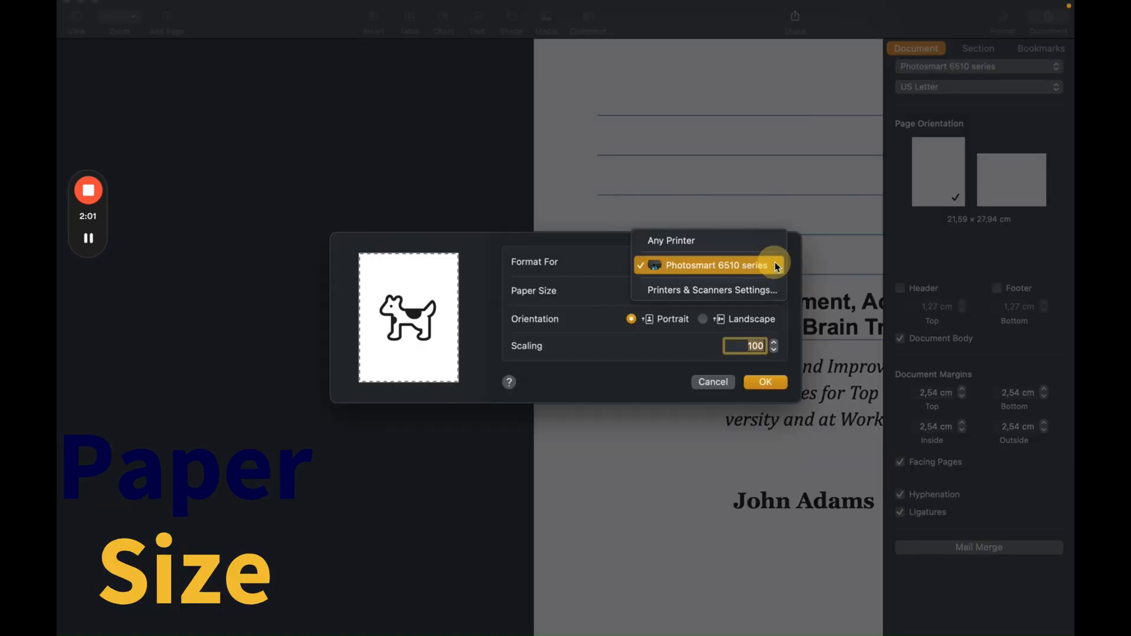
{"action": "left_click", "coordinate": [708, 265]}
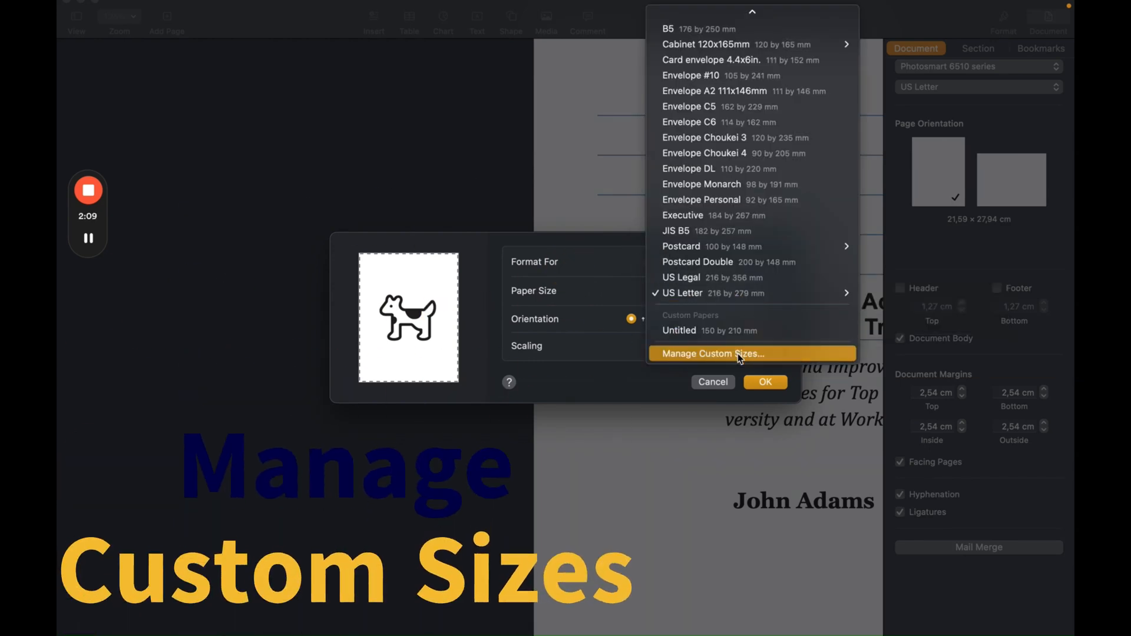
{"action": "mouse_move", "coordinate": [812, 357]}
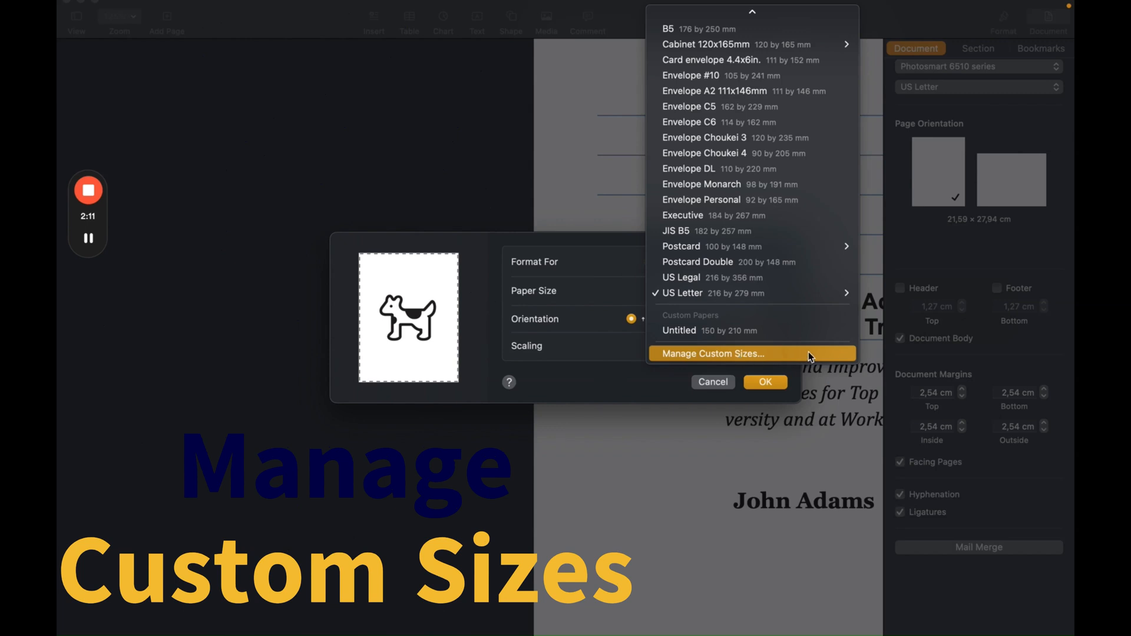
Add a custom paper size named '6x9 Paperback' at 154 × 228,6 mm and confirm it.
{"action": "left_click", "coordinate": [711, 353]}
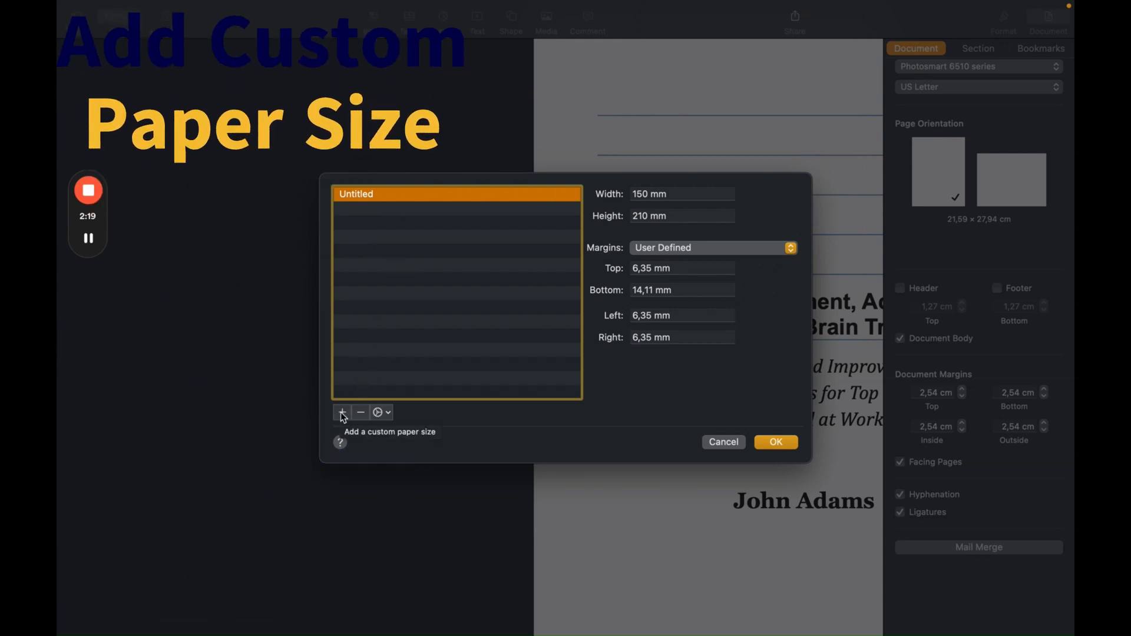
{"action": "left_click", "coordinate": [341, 412]}
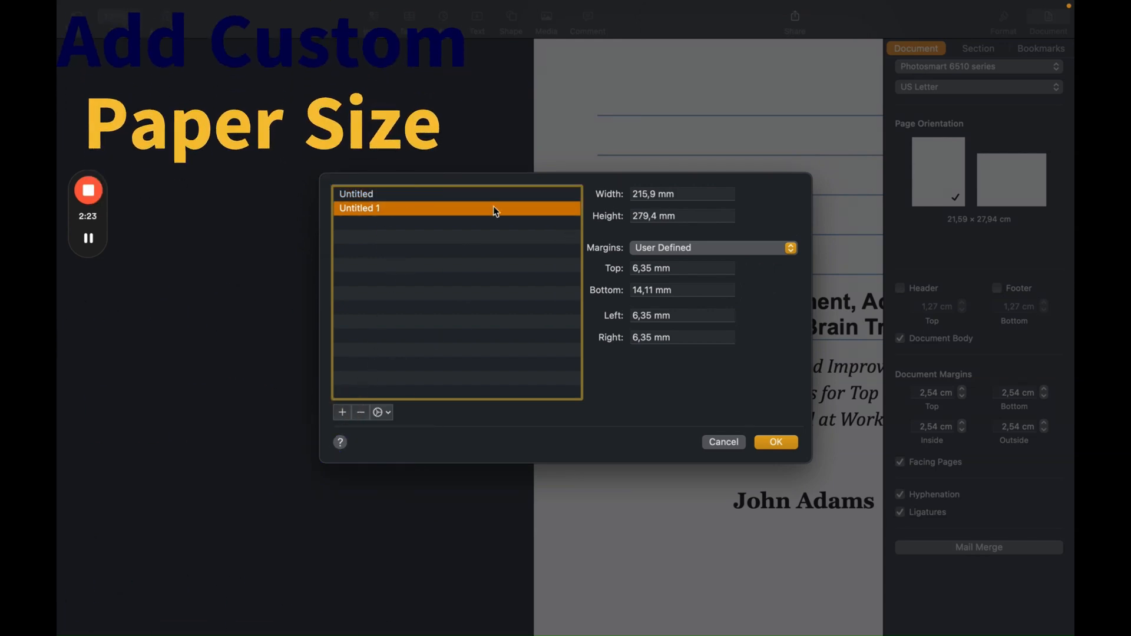
{"action": "double_click", "coordinate": [360, 209]}
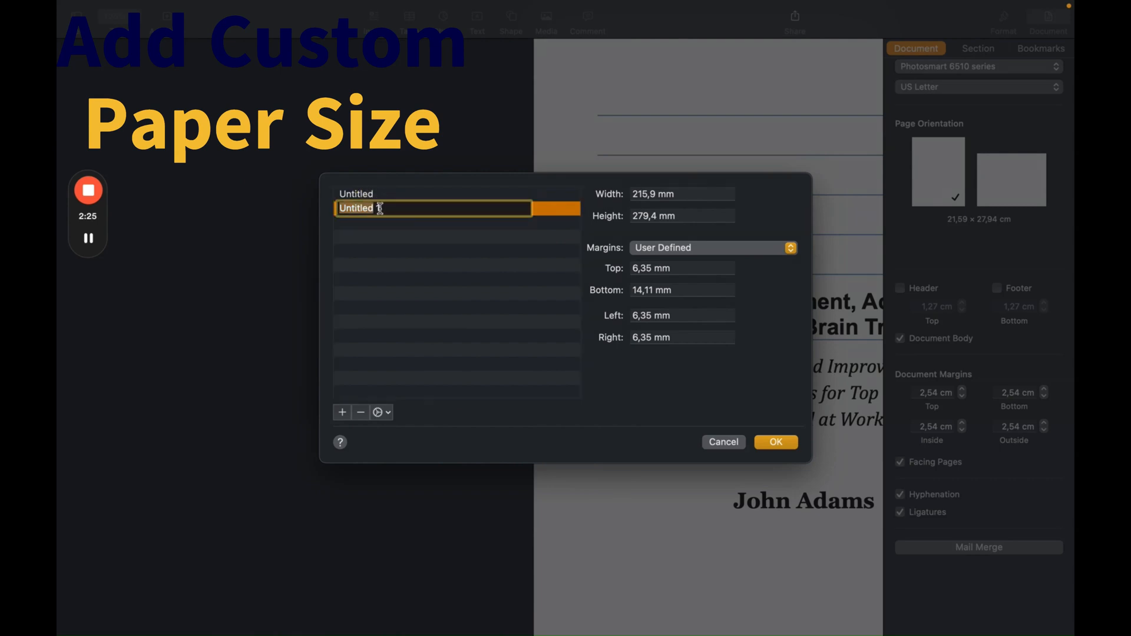
{"action": "type", "text": "6"}
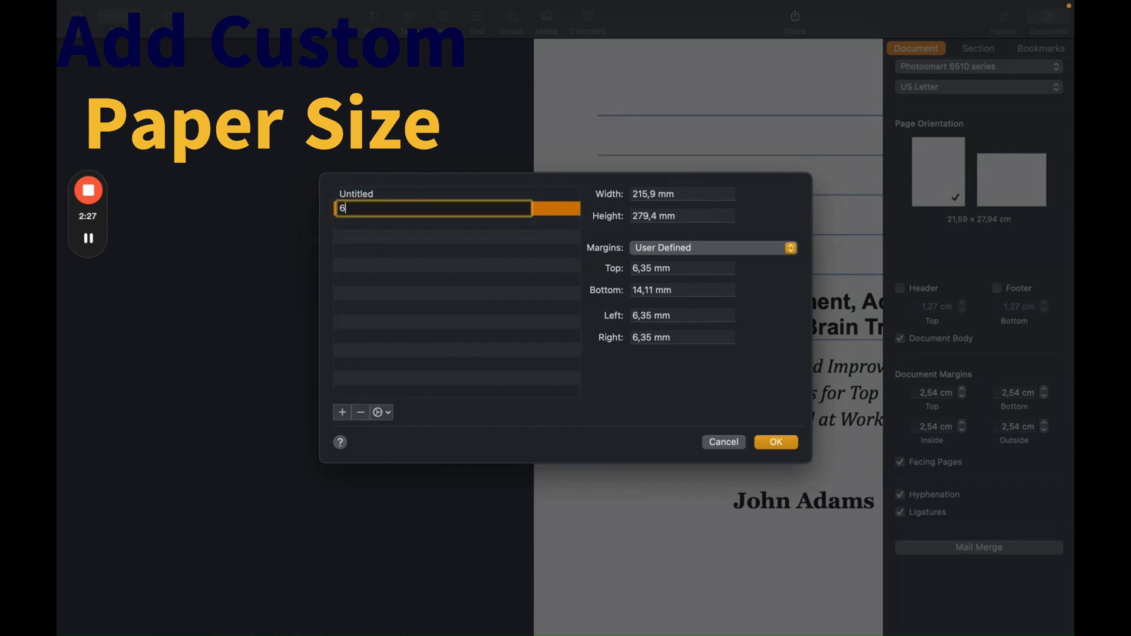
{"action": "type", "text": "x9 Paperback"}
{"action": "left_click", "coordinate": [682, 194]}
{"action": "type", "text": "154"}
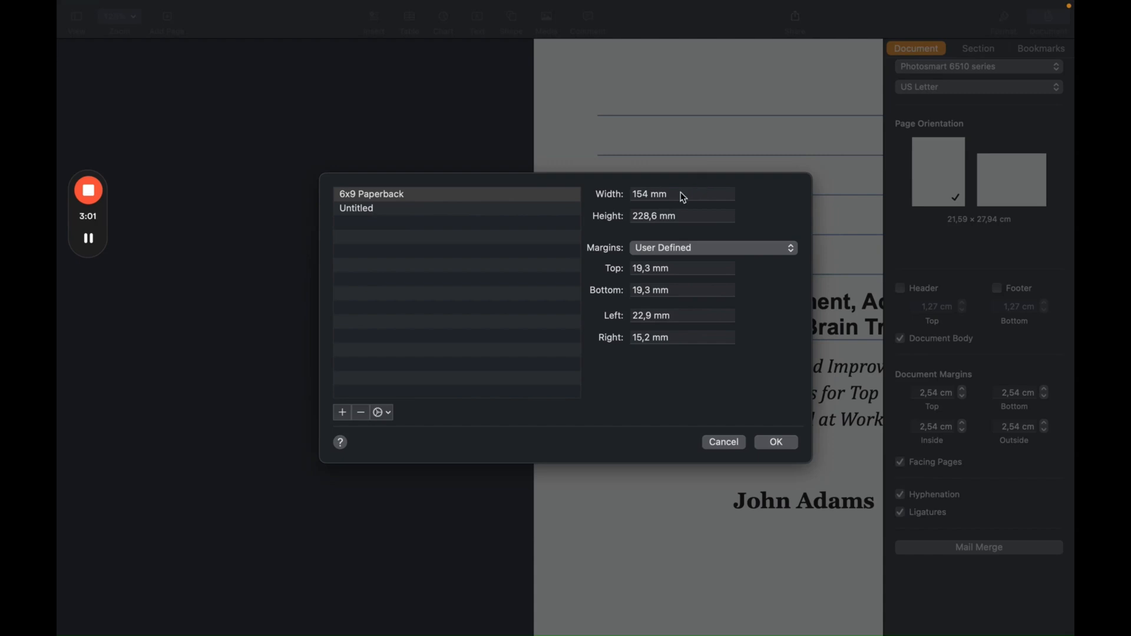
{"action": "mouse_move", "coordinate": [775, 442]}
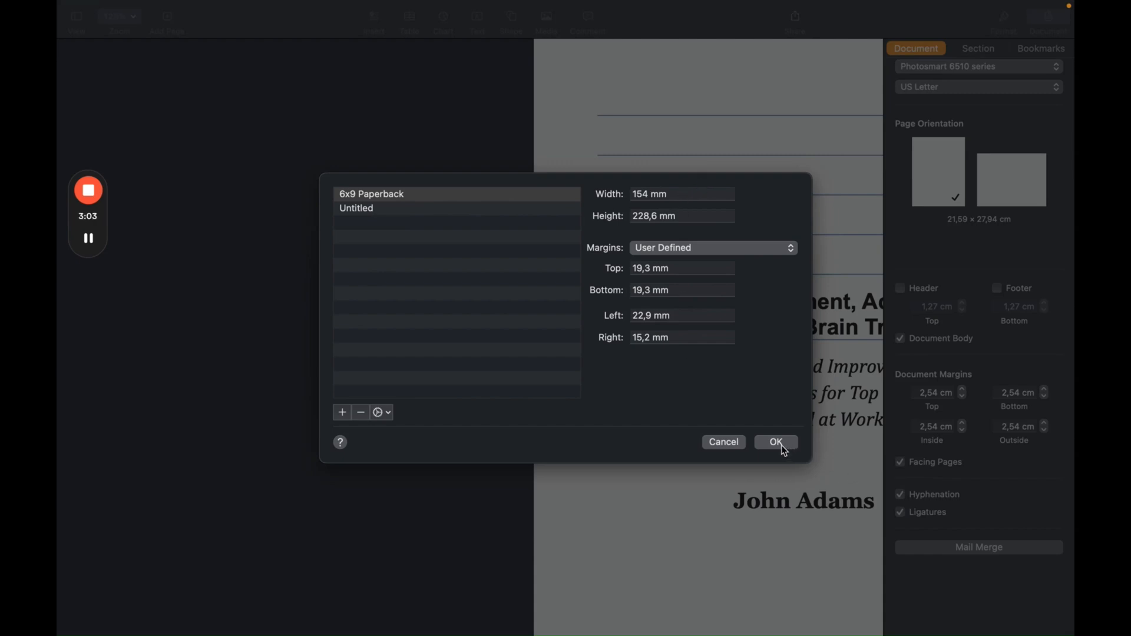
{"action": "left_click", "coordinate": [776, 442]}
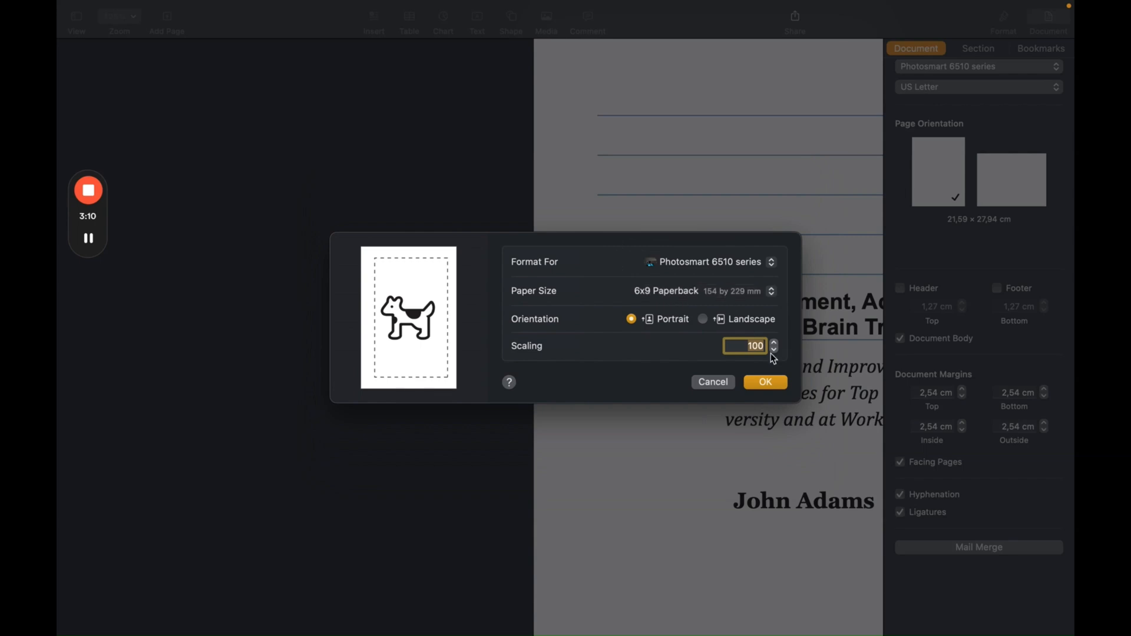
Apply the 6x9 Paperback page setup and start setting the page margins.
{"action": "left_click", "coordinate": [764, 381]}
{"action": "type", "text": "2,29"}
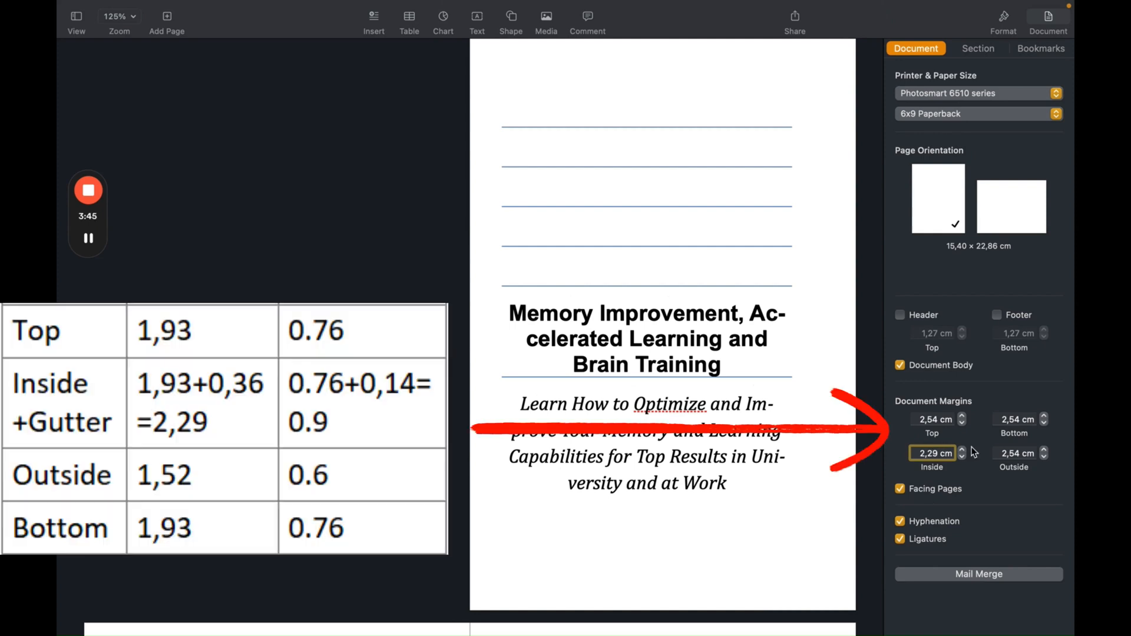
{"action": "left_click", "coordinate": [1015, 453]}
{"action": "type", "text": "1,52"}
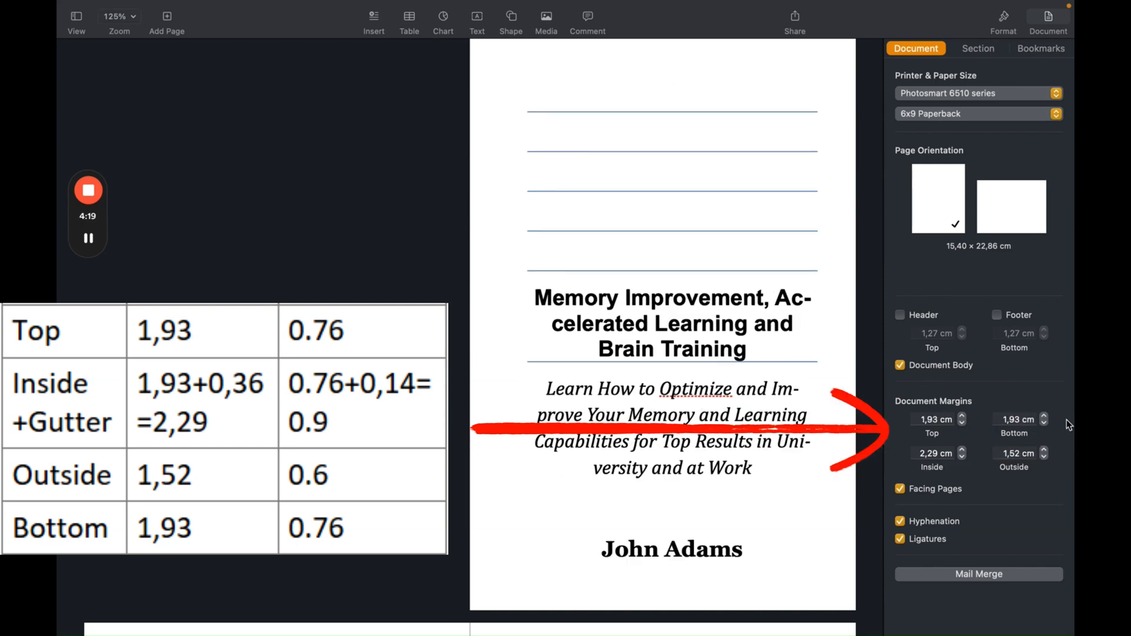
{"action": "mouse_move", "coordinate": [971, 496]}
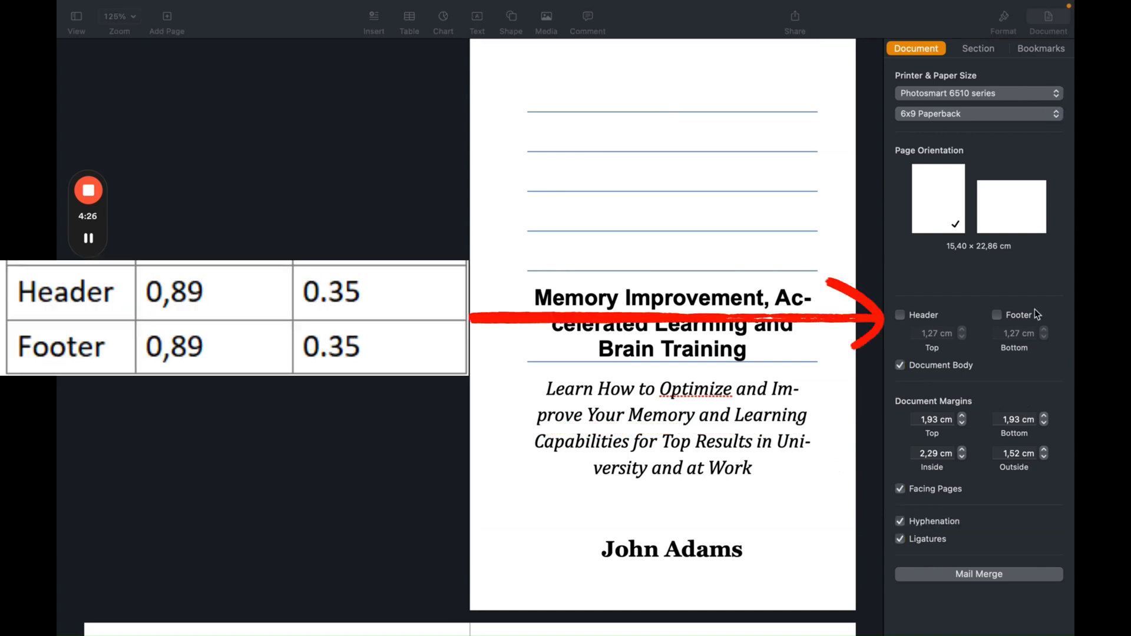
{"action": "mouse_move", "coordinate": [933, 338]}
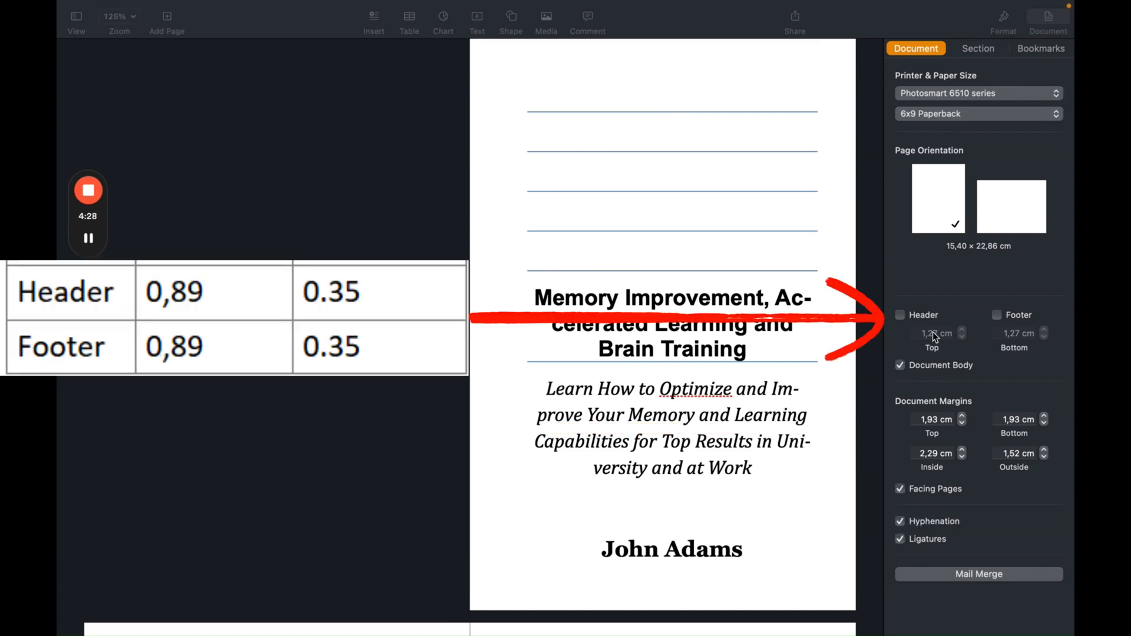
Reduce the book title's font size from 25 pt to 21 pt.
{"action": "left_click", "coordinate": [899, 315]}
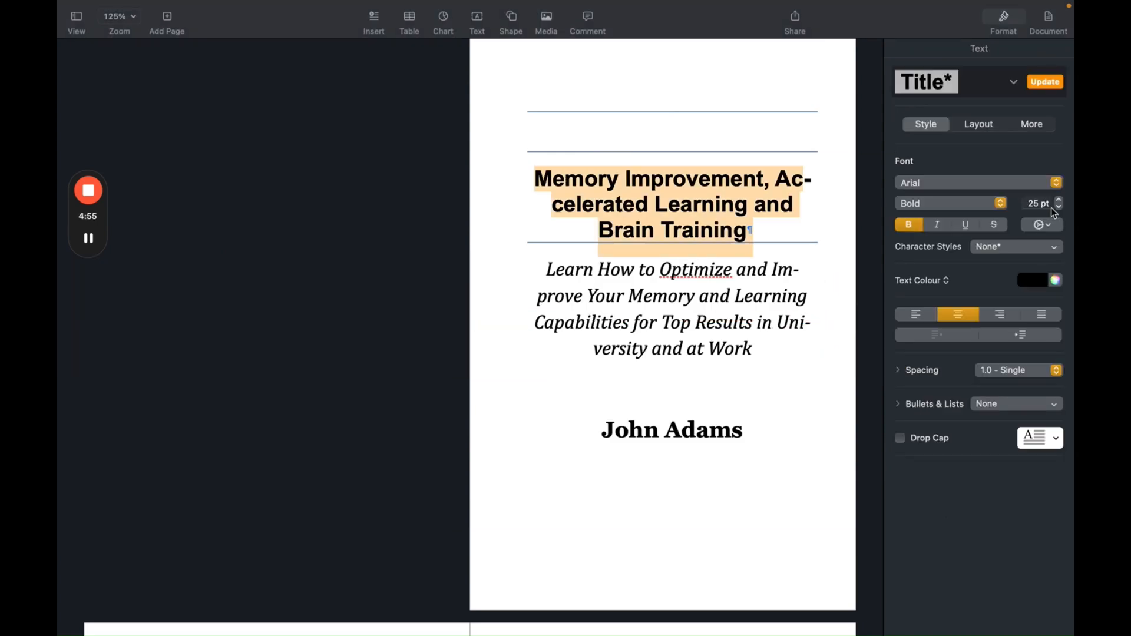
{"action": "left_click", "coordinate": [1058, 207]}
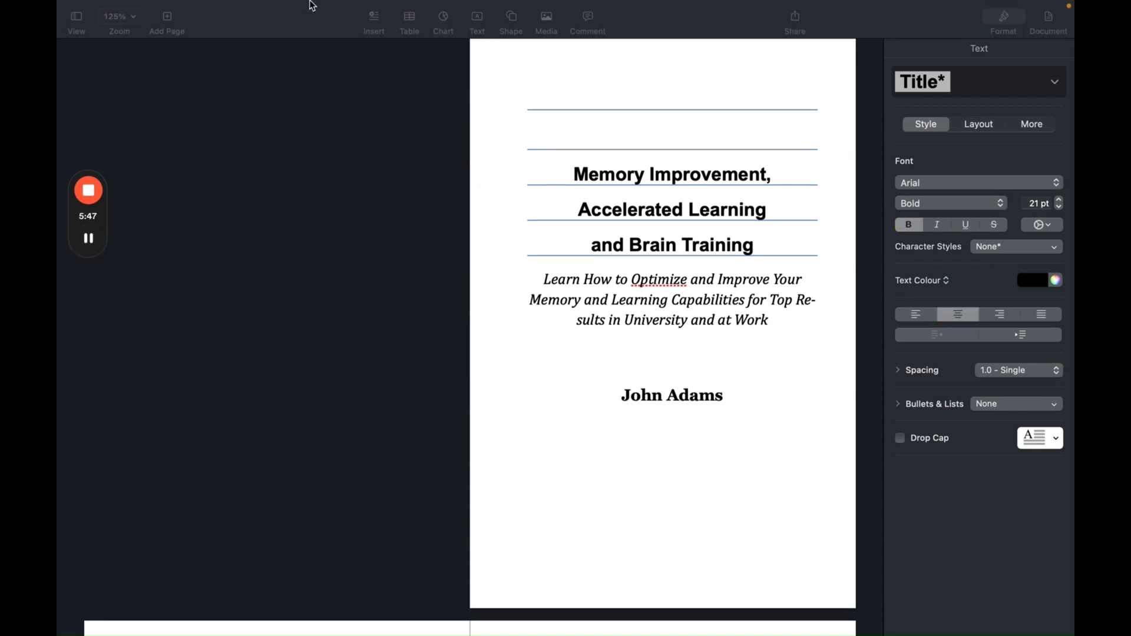
Turn on Show Invisibles and scroll down past the copyright page to the Table Of Contents.
{"action": "left_click", "coordinate": [251, 7]}
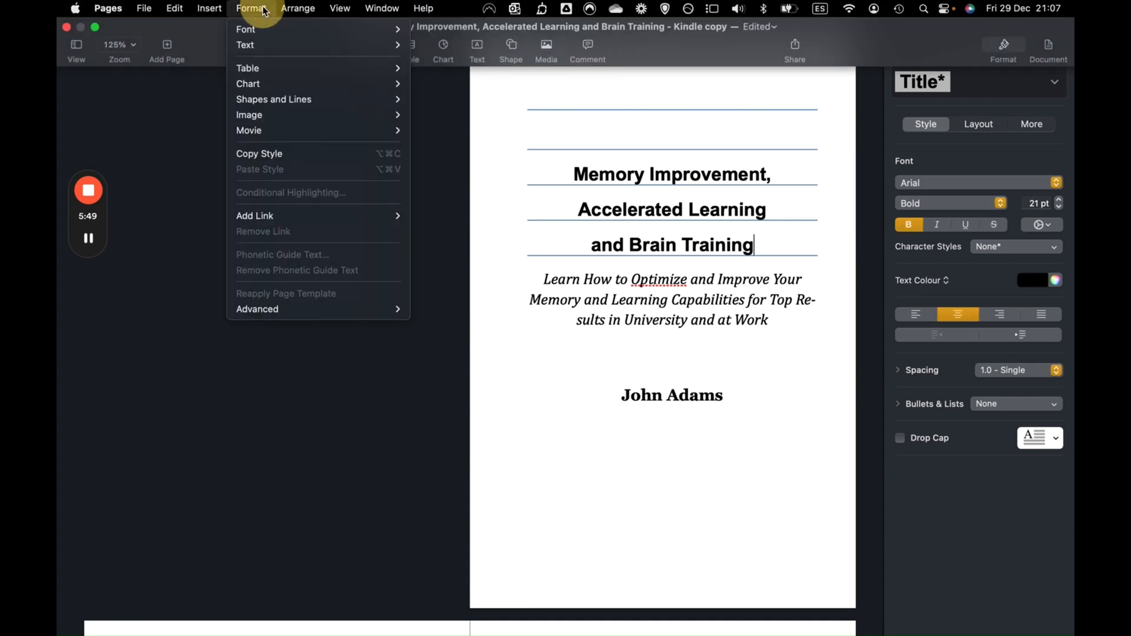
{"action": "left_click", "coordinate": [340, 7]}
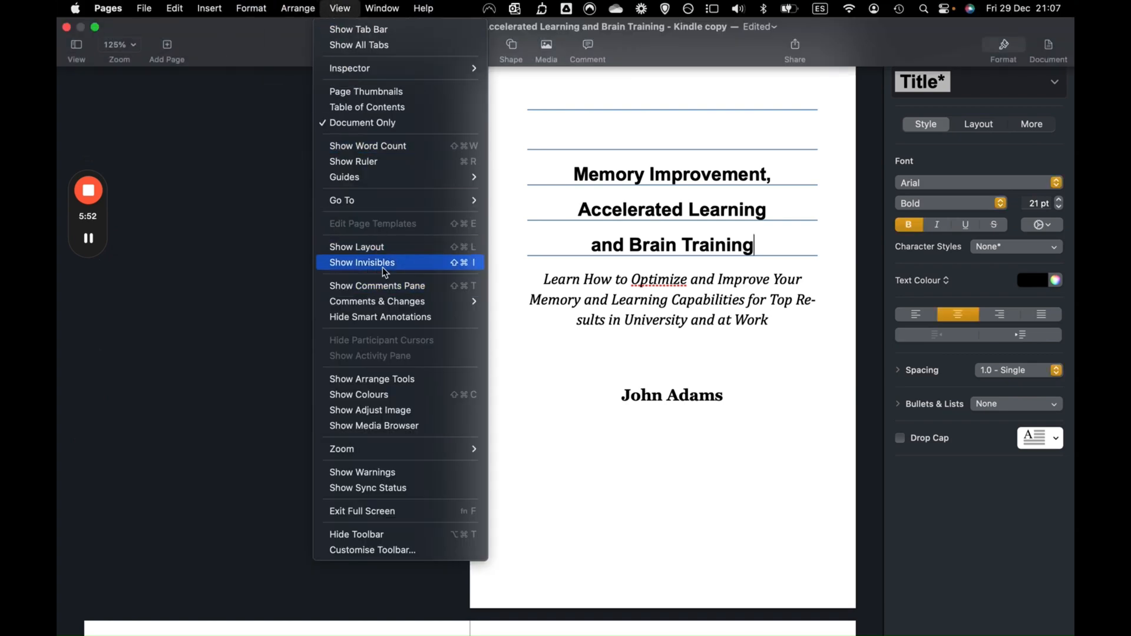
{"action": "left_click", "coordinate": [363, 262]}
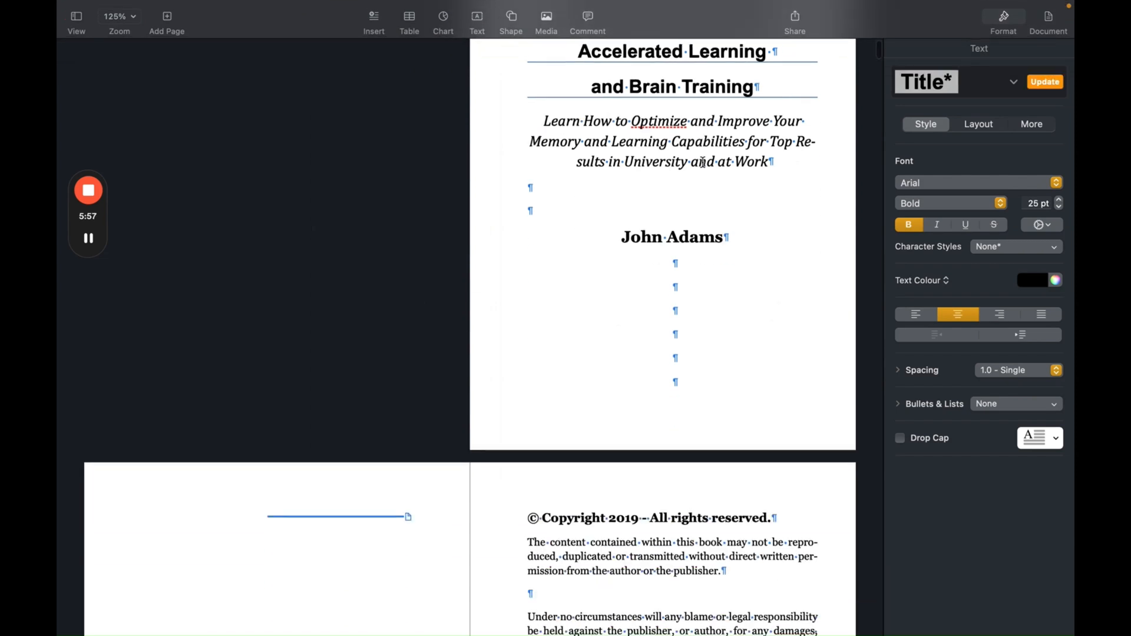
{"action": "scroll", "scroll_direction": "down", "scroll_amount": 3}
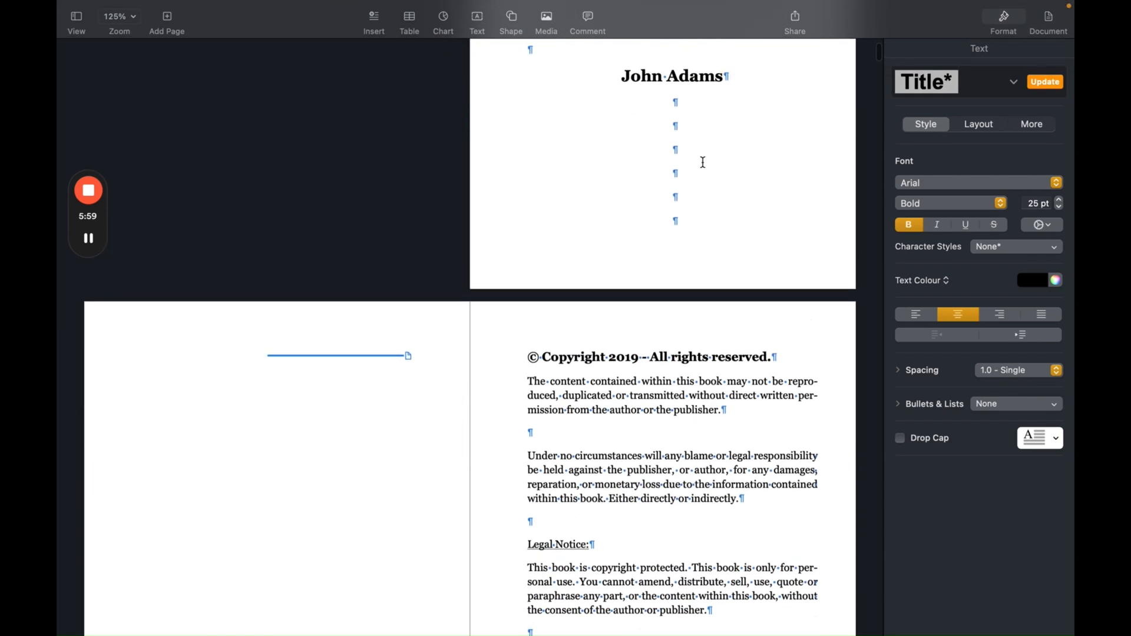
{"action": "scroll", "scroll_direction": "down", "scroll_amount": 3}
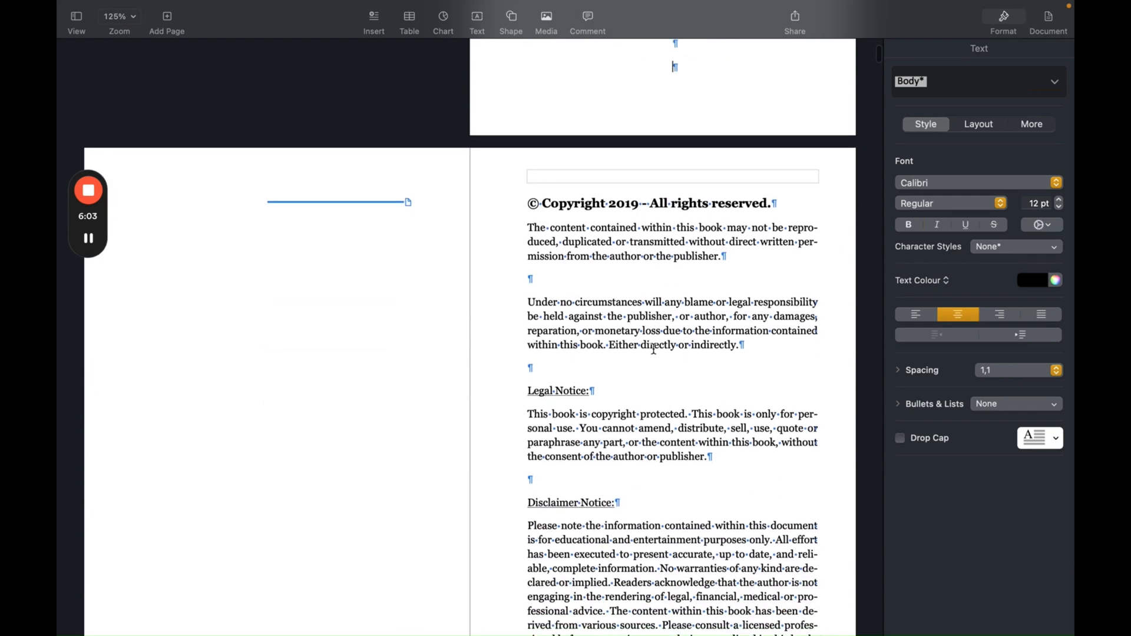
{"action": "scroll", "scroll_direction": "down", "scroll_amount": 3}
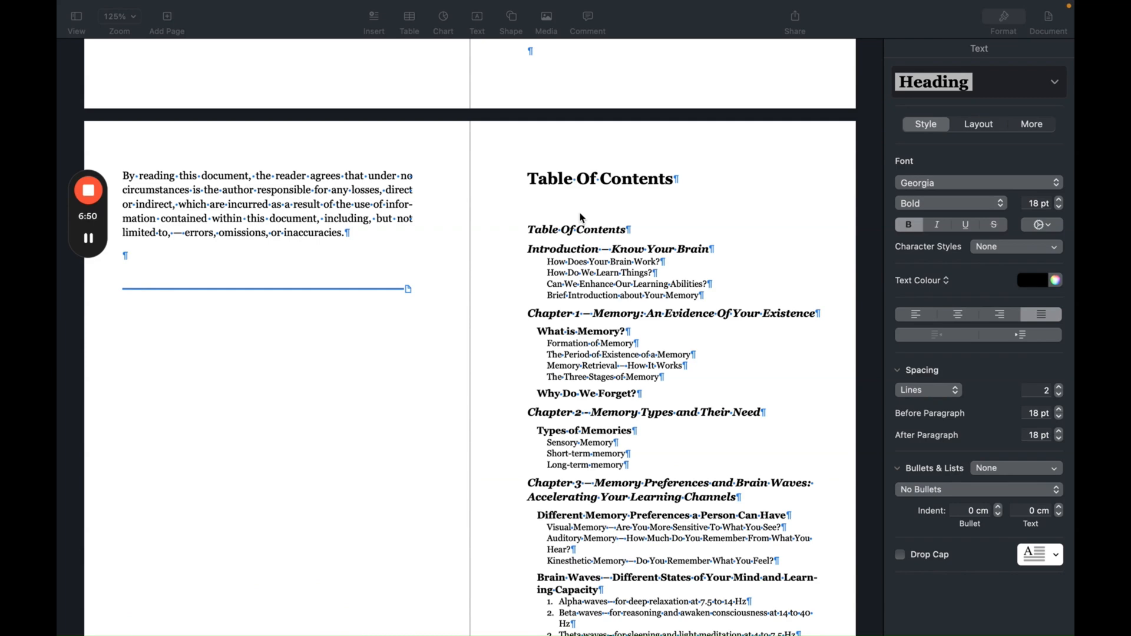
{"action": "scroll", "scroll_direction": "down", "scroll_amount": 3}
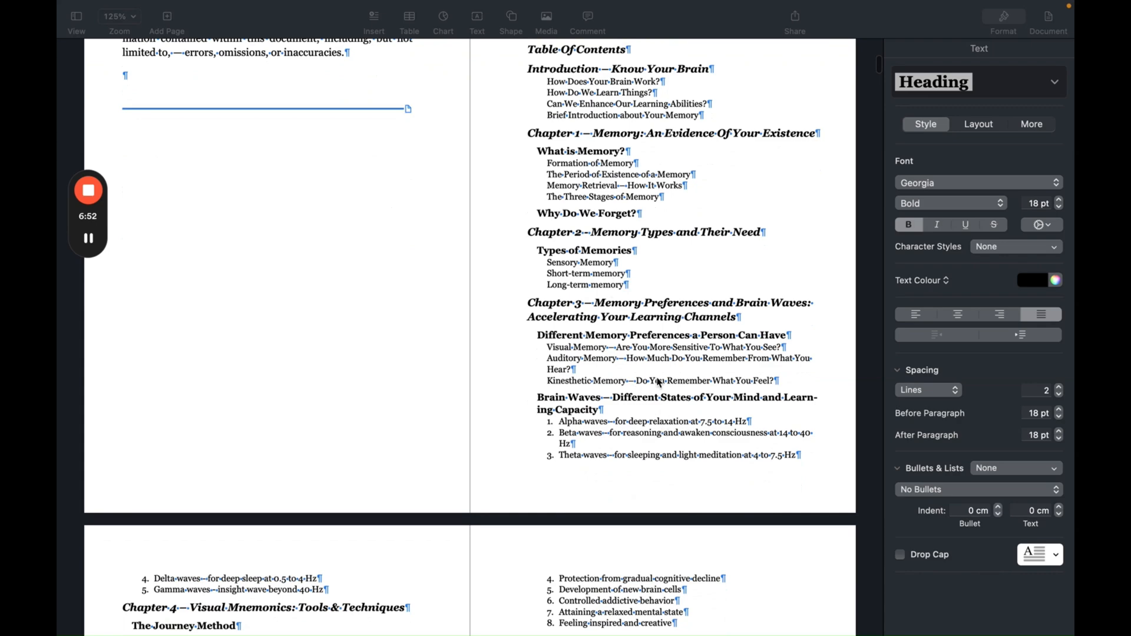
{"action": "scroll", "scroll_direction": "down", "scroll_amount": 3}
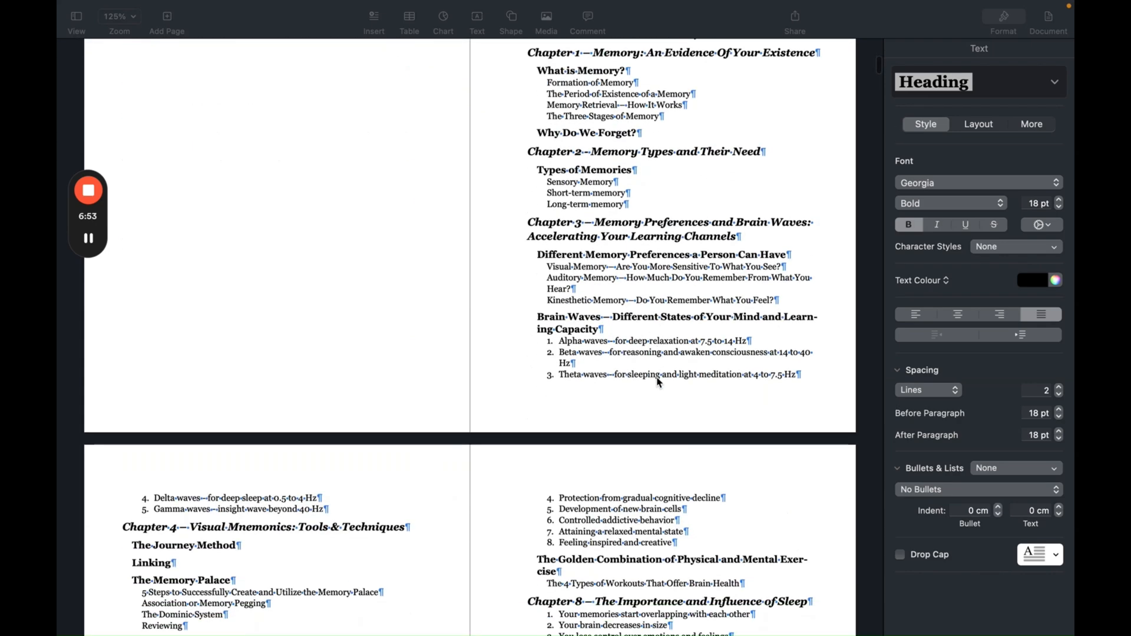
Insert a plain, centred page number in the footer, showing pages 4 and 5.
{"action": "left_click", "coordinate": [661, 391]}
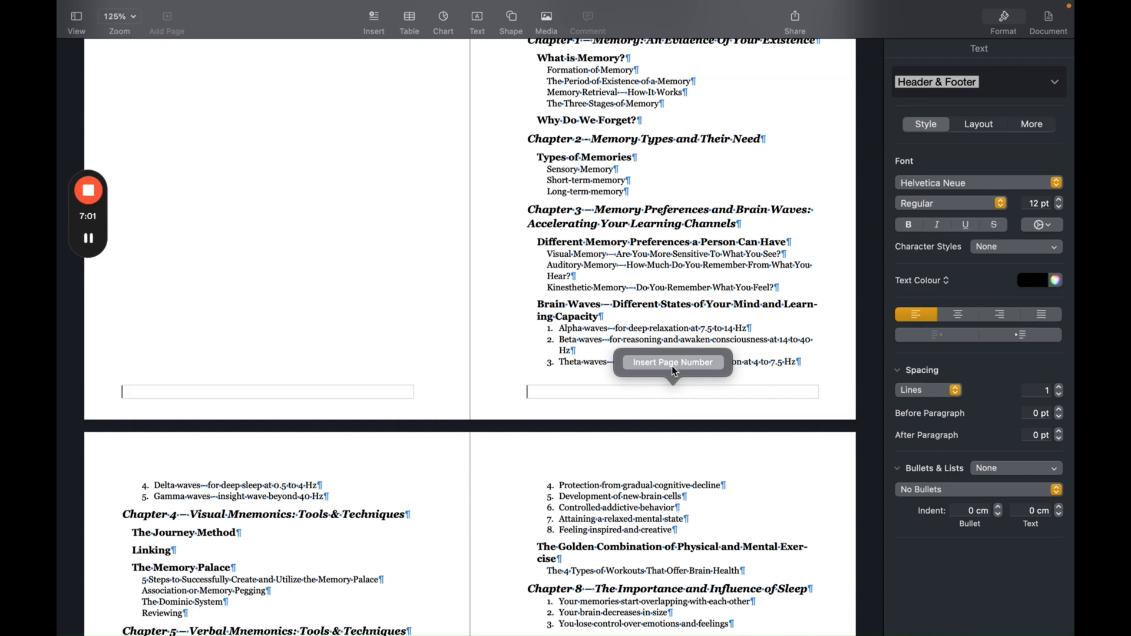
{"action": "left_click", "coordinate": [671, 361]}
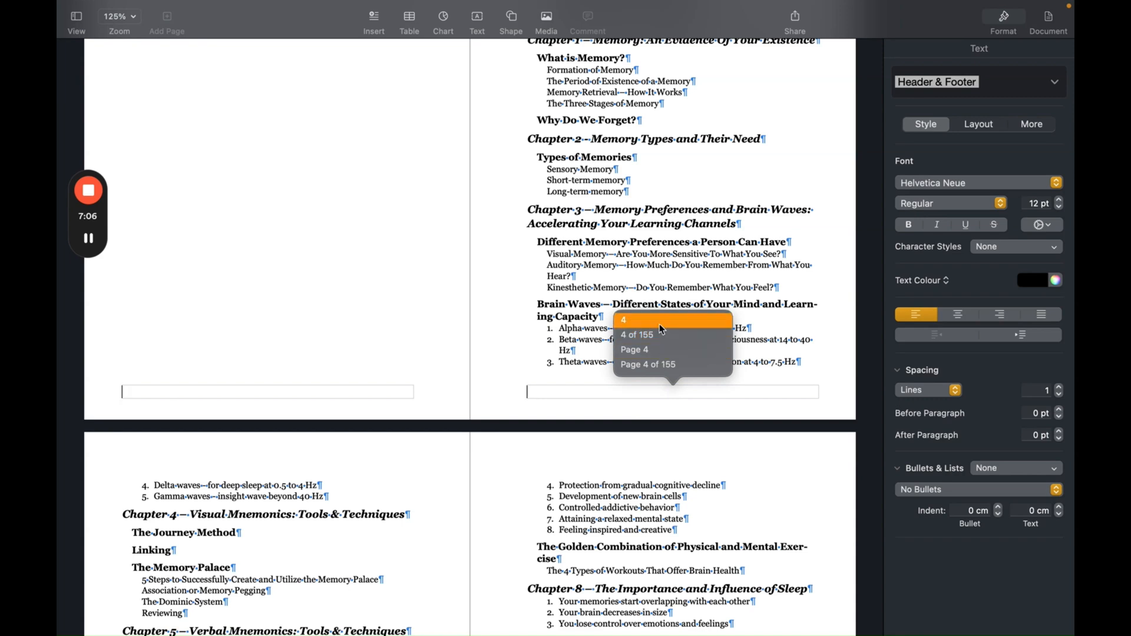
{"action": "mouse_move", "coordinate": [656, 334]}
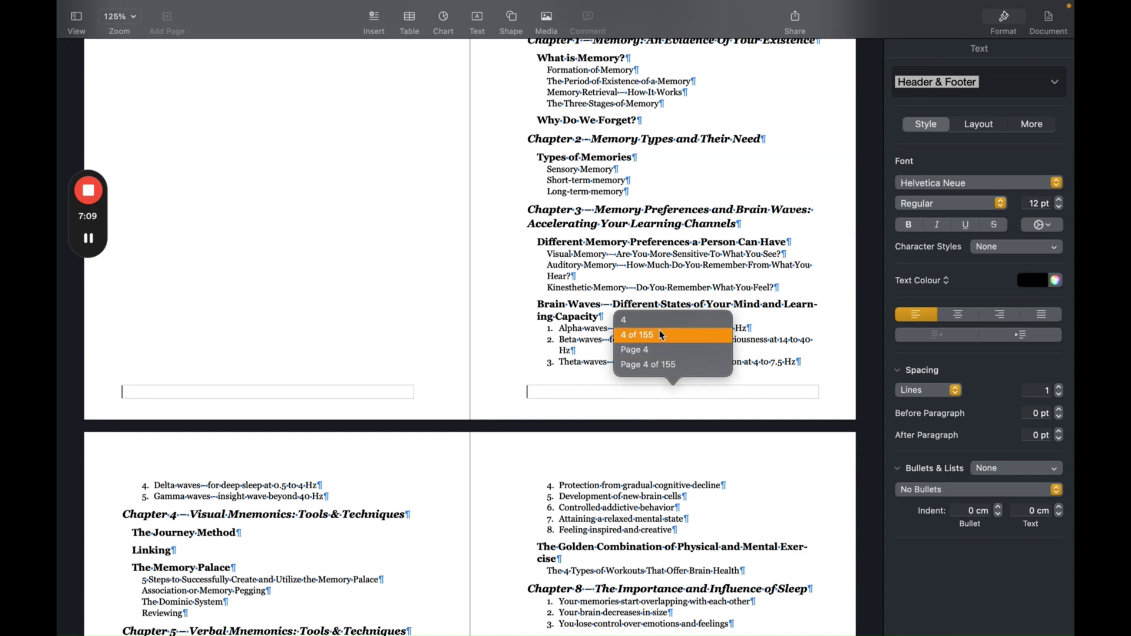
{"action": "mouse_move", "coordinate": [657, 350]}
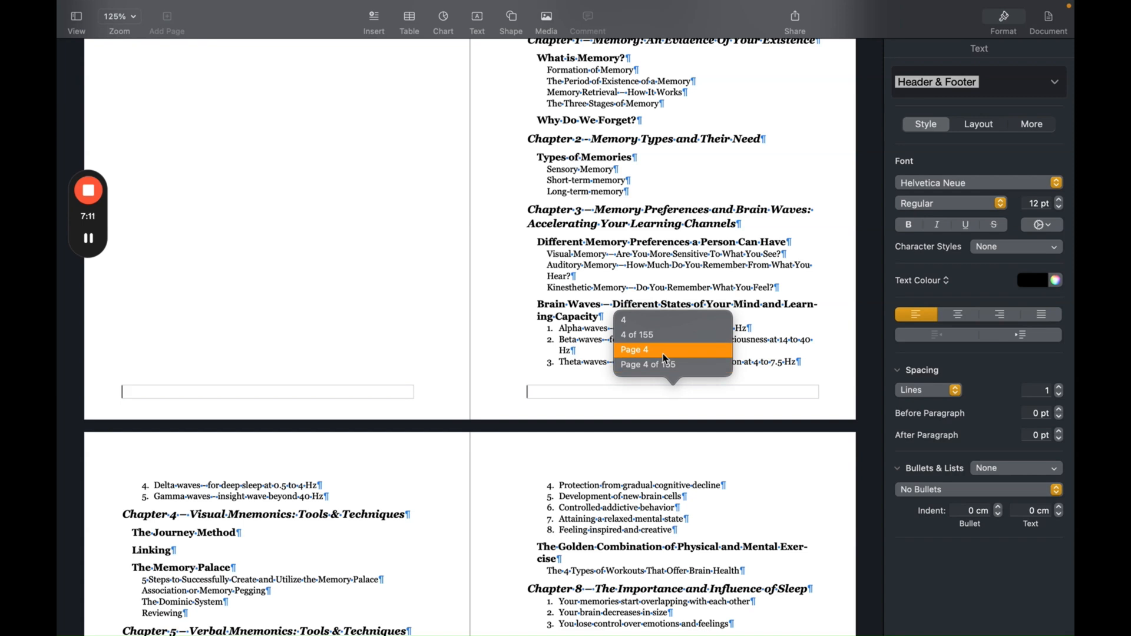
{"action": "mouse_move", "coordinate": [664, 334]}
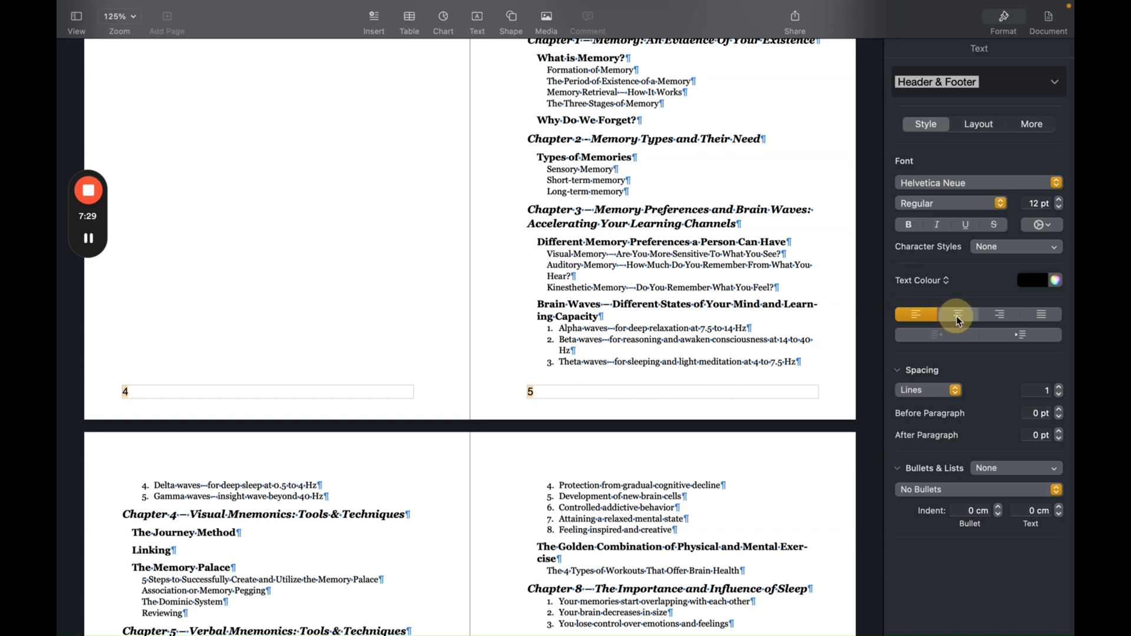
{"action": "scroll", "scroll_direction": "up", "scroll_amount": 3}
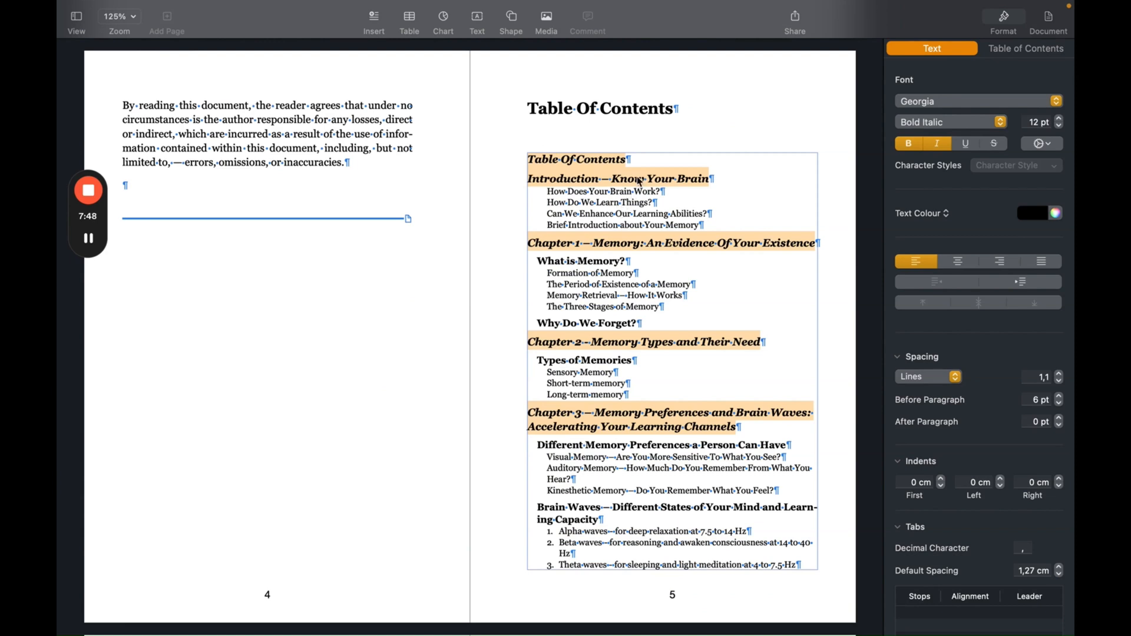
Remove the old table of contents and insert a new document-wide one.
{"action": "left_click", "coordinate": [539, 158]}
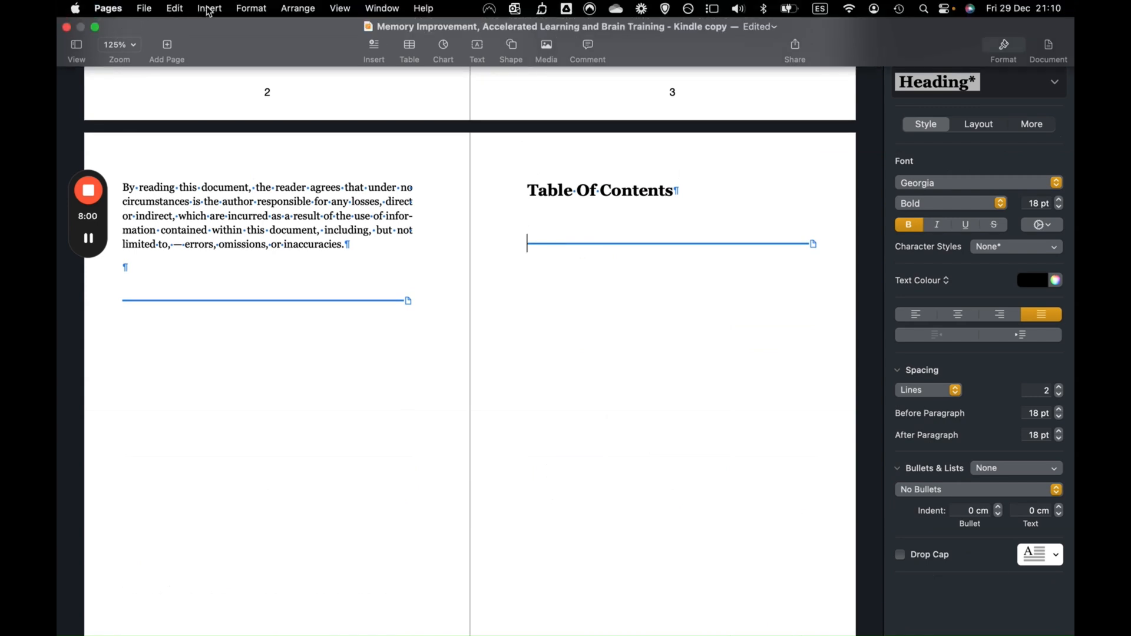
{"action": "left_click", "coordinate": [209, 7]}
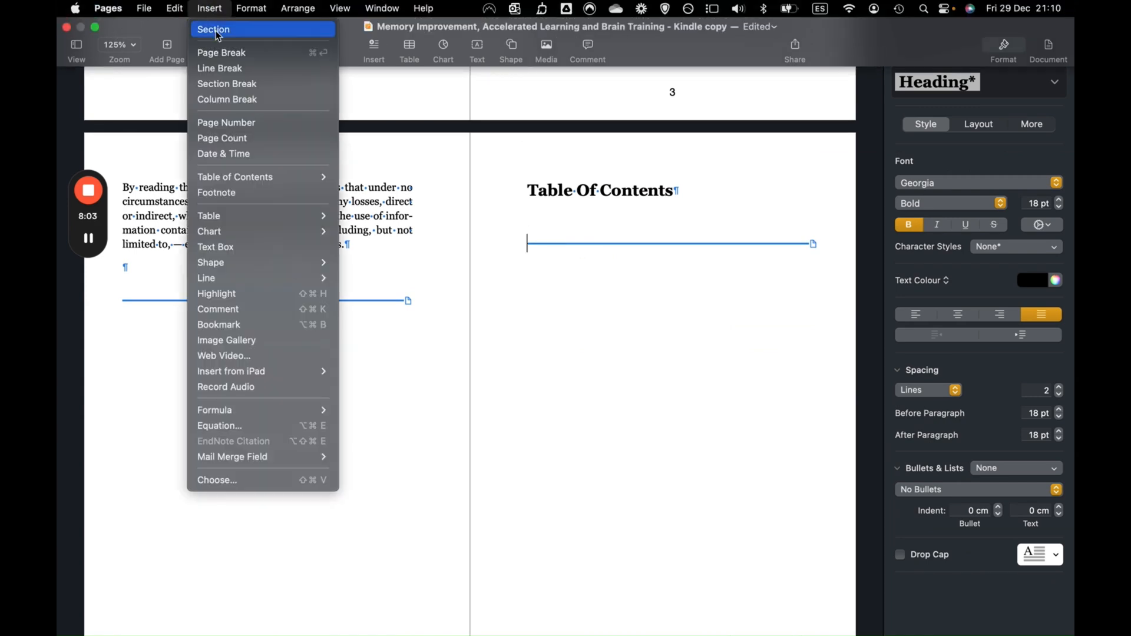
{"action": "mouse_move", "coordinate": [235, 177]}
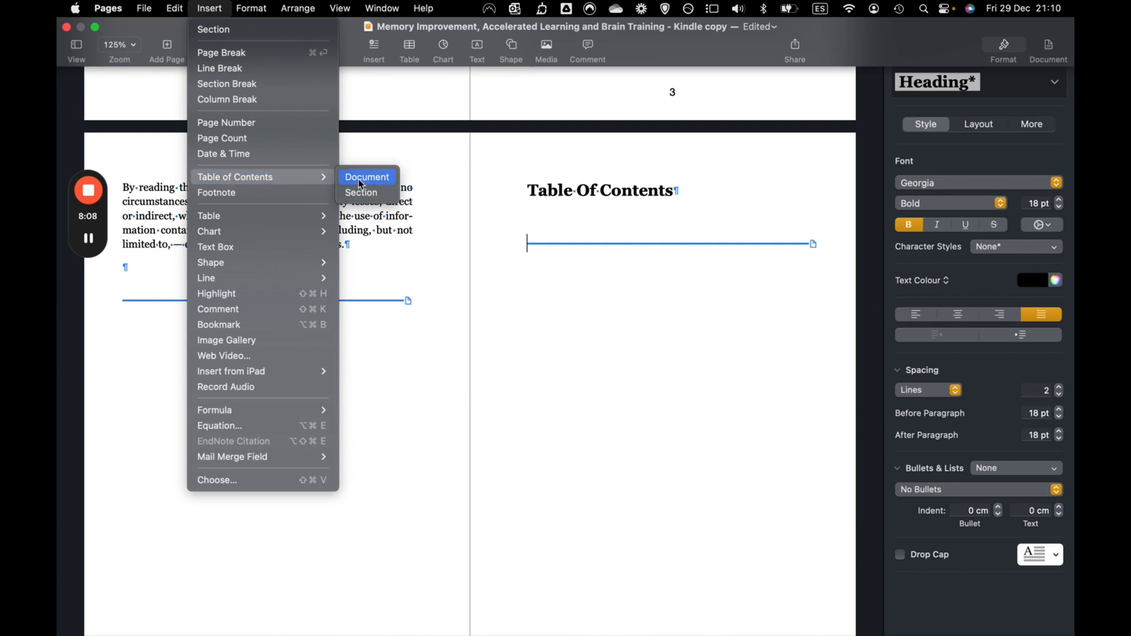
{"action": "left_click", "coordinate": [366, 177]}
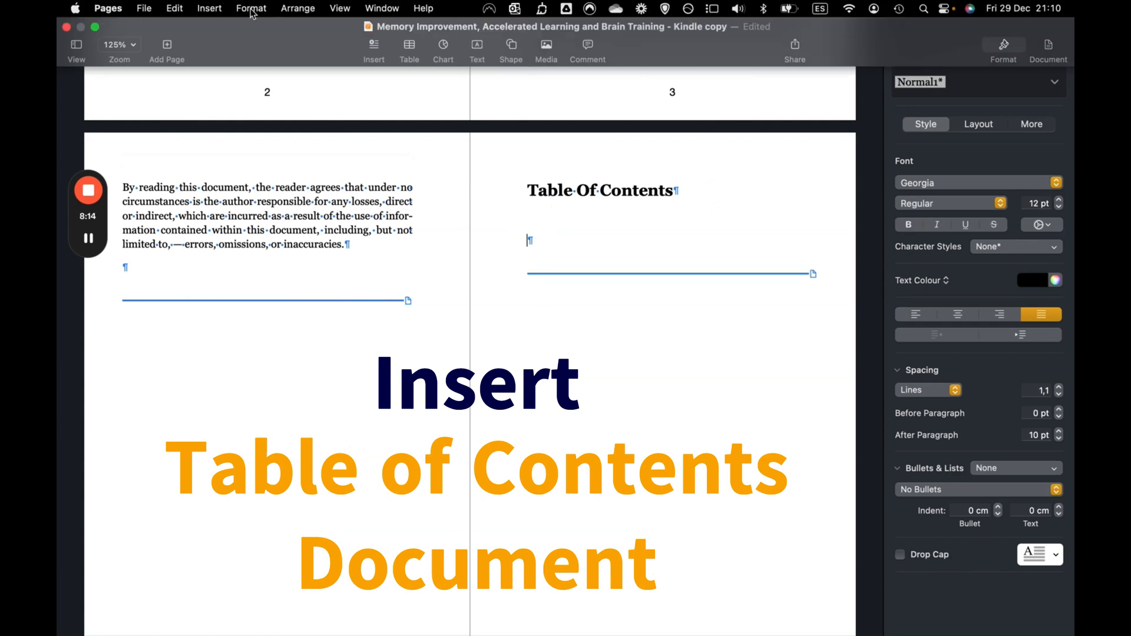
{"action": "left_click", "coordinate": [209, 8]}
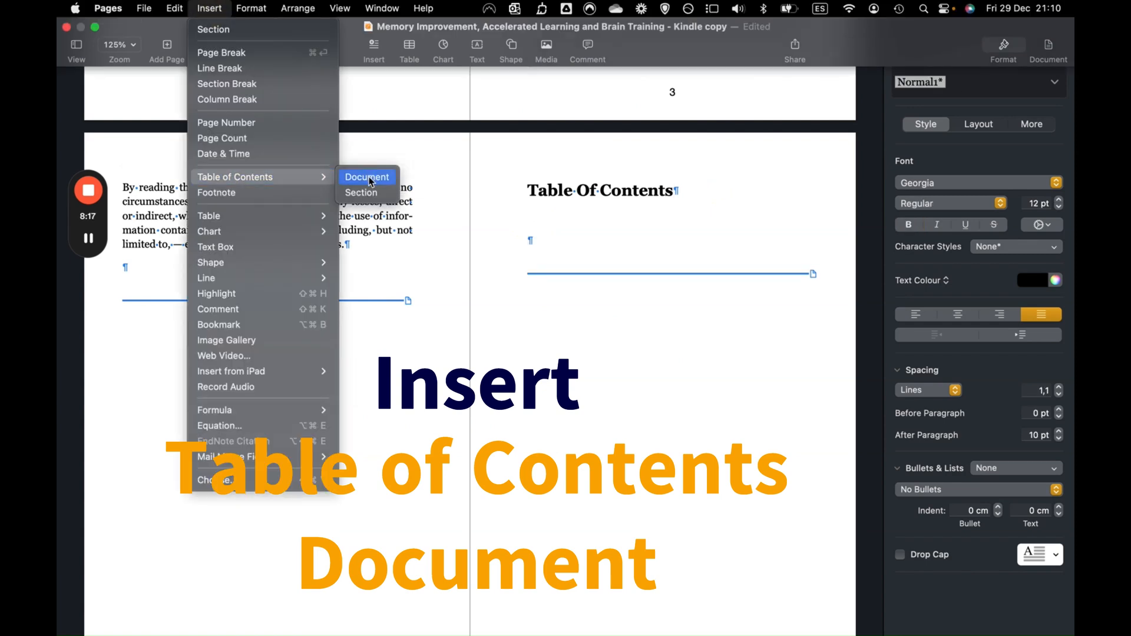
{"action": "left_click", "coordinate": [366, 176]}
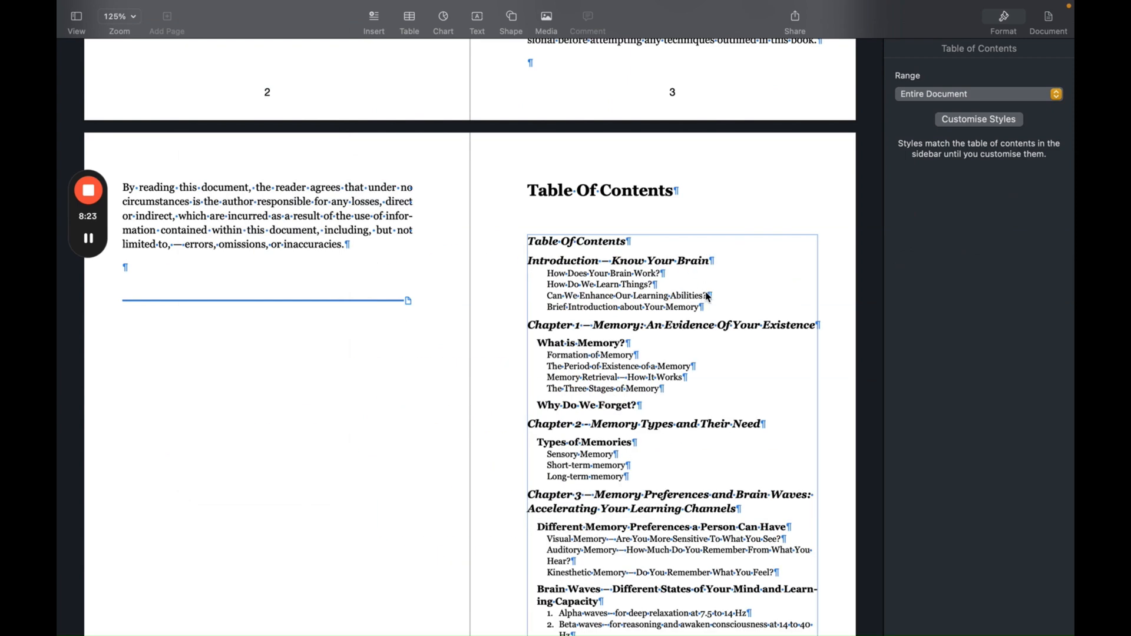
Add a 10 cm tab stop to chapter-level contents entries with a dashed leader.
{"action": "scroll", "scroll_direction": "down", "scroll_amount": 3}
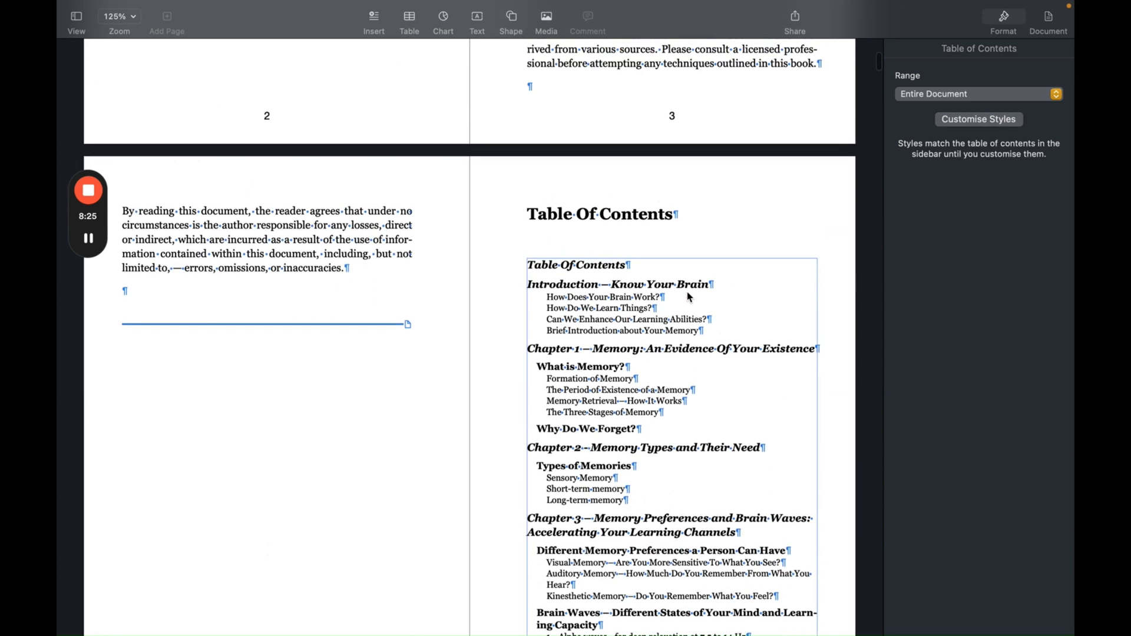
{"action": "left_click", "coordinate": [932, 48]}
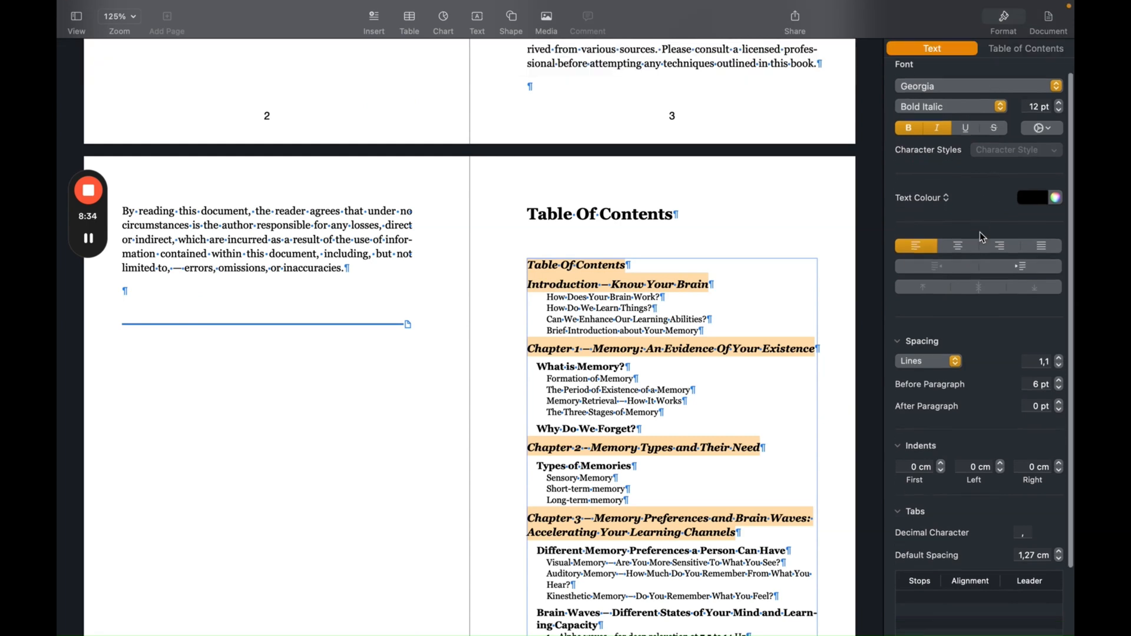
{"action": "scroll", "scroll_direction": "down", "scroll_amount": 3}
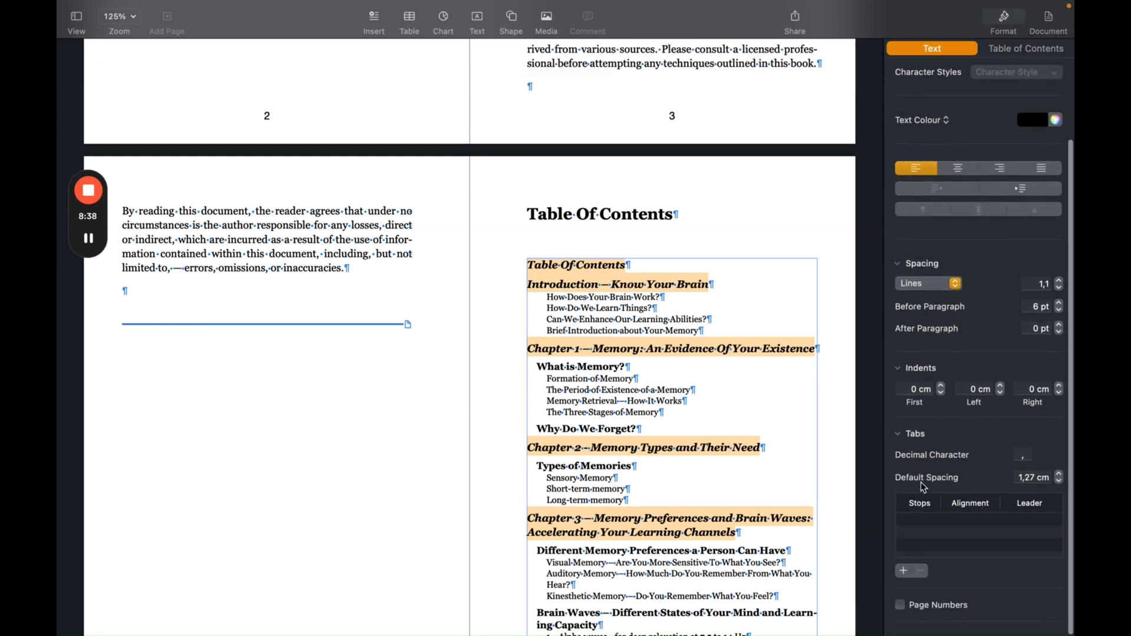
{"action": "mouse_move", "coordinate": [970, 509]}
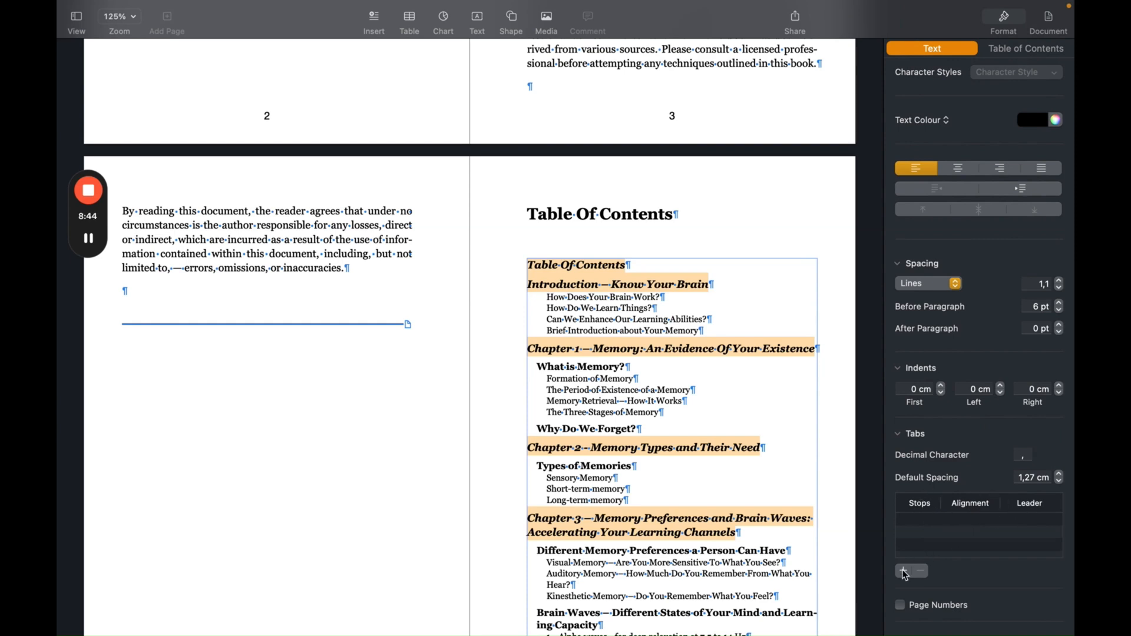
{"action": "left_click", "coordinate": [902, 571]}
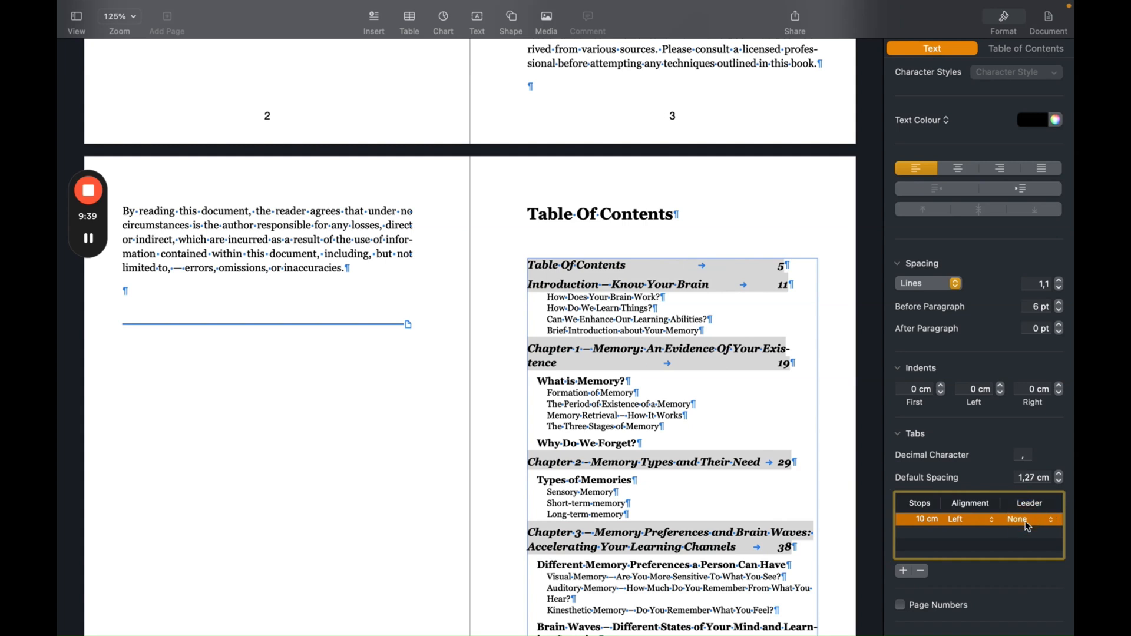
{"action": "left_click", "coordinate": [1030, 519]}
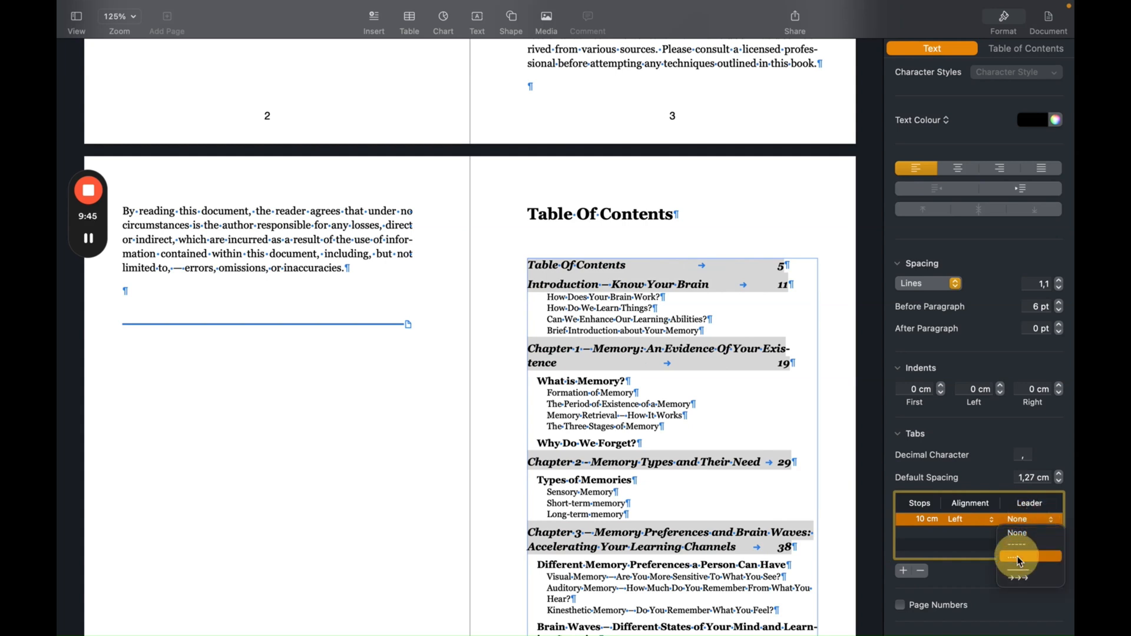
{"action": "left_click", "coordinate": [1017, 556]}
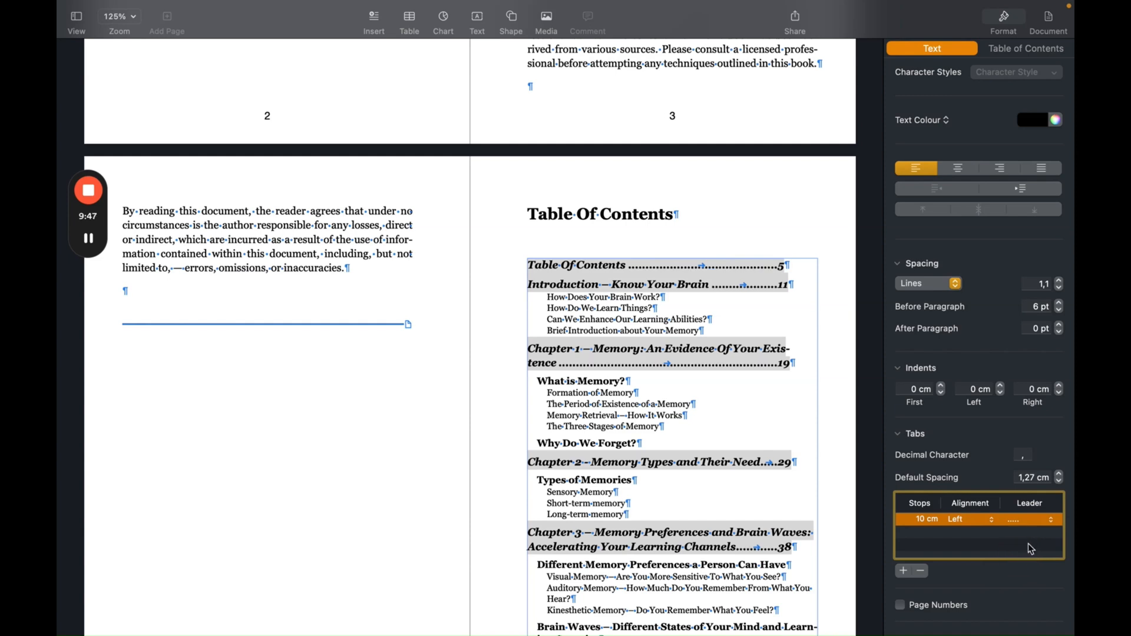
{"action": "left_click", "coordinate": [1029, 519]}
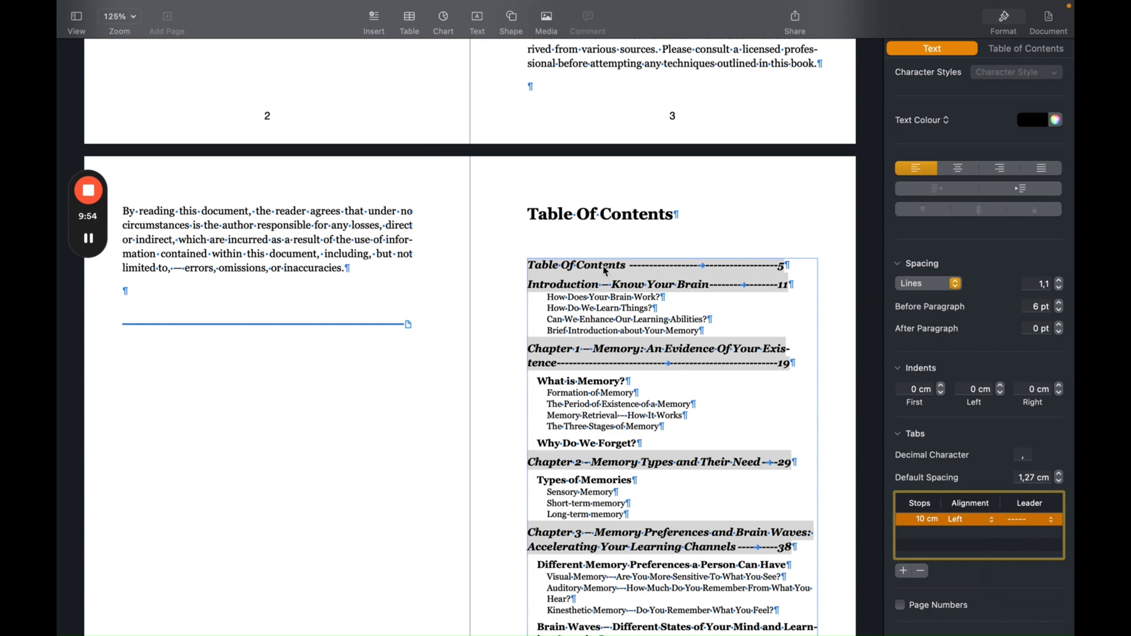
{"action": "mouse_move", "coordinate": [644, 270]}
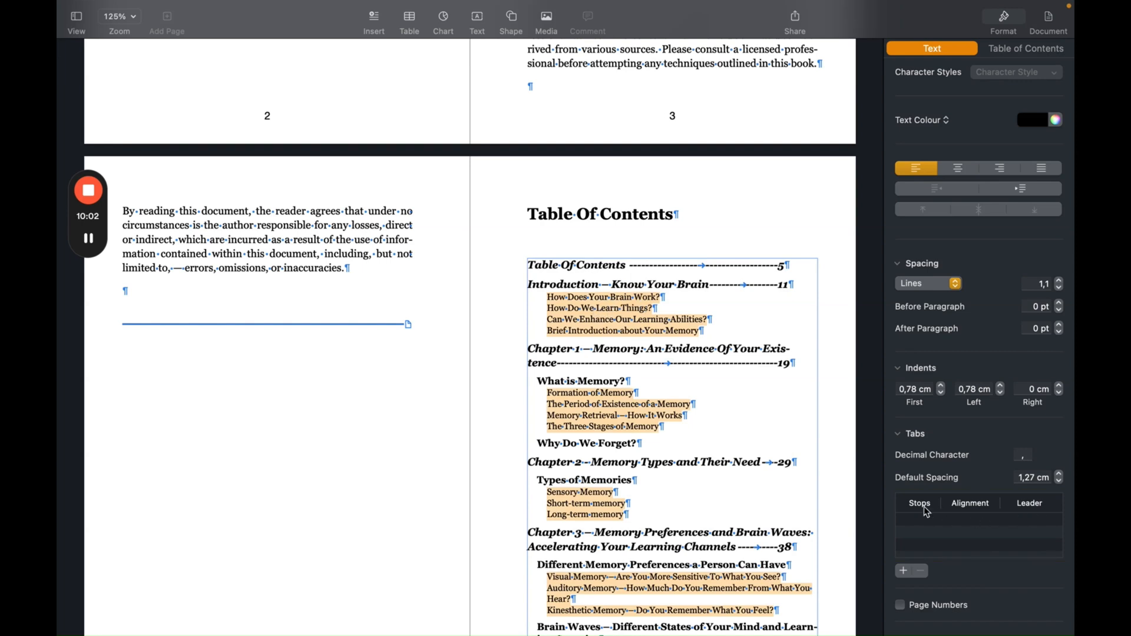
{"action": "mouse_move", "coordinate": [933, 582]}
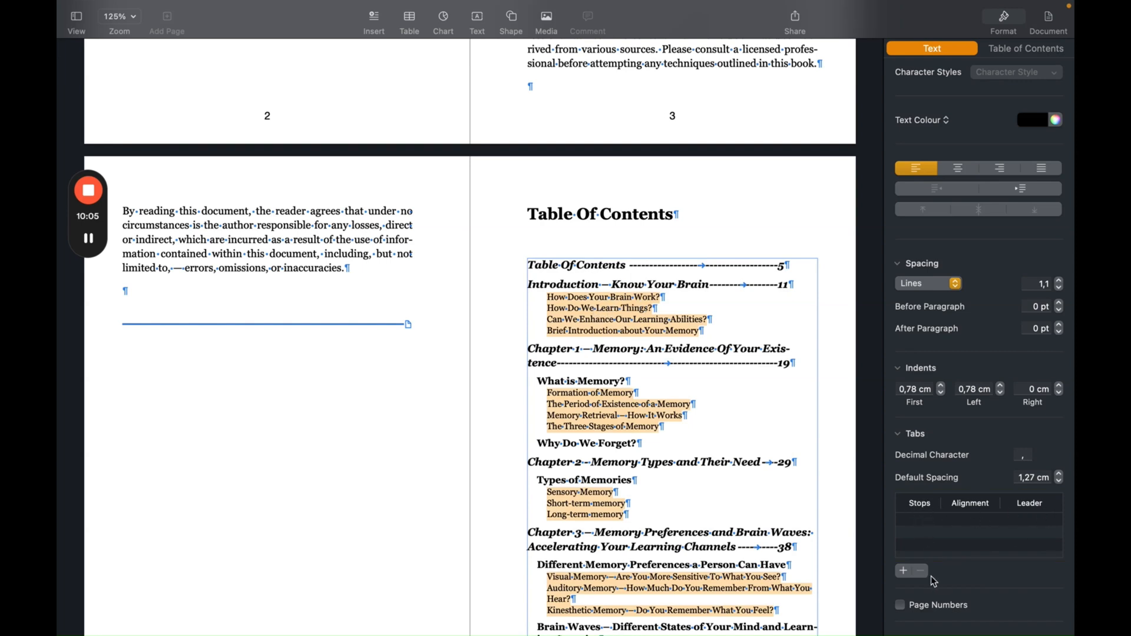
Add a 10 cm dashed-leader tab stop to the contents subentries and scroll to check the TOC.
{"action": "left_click", "coordinate": [903, 571]}
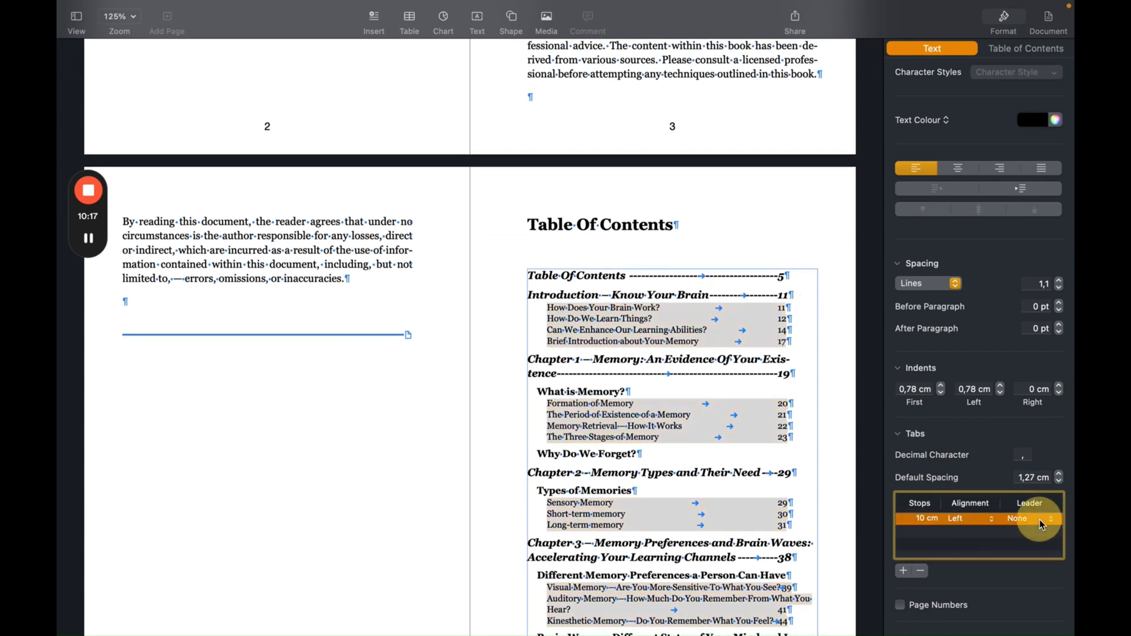
{"action": "left_click", "coordinate": [1031, 518]}
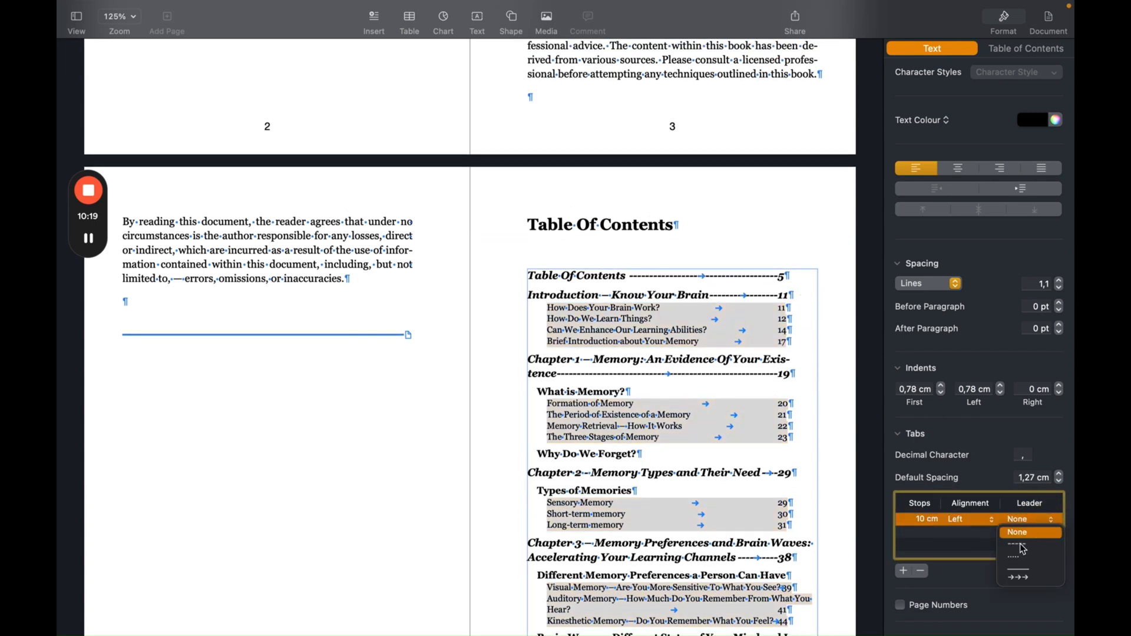
{"action": "left_click", "coordinate": [1018, 548]}
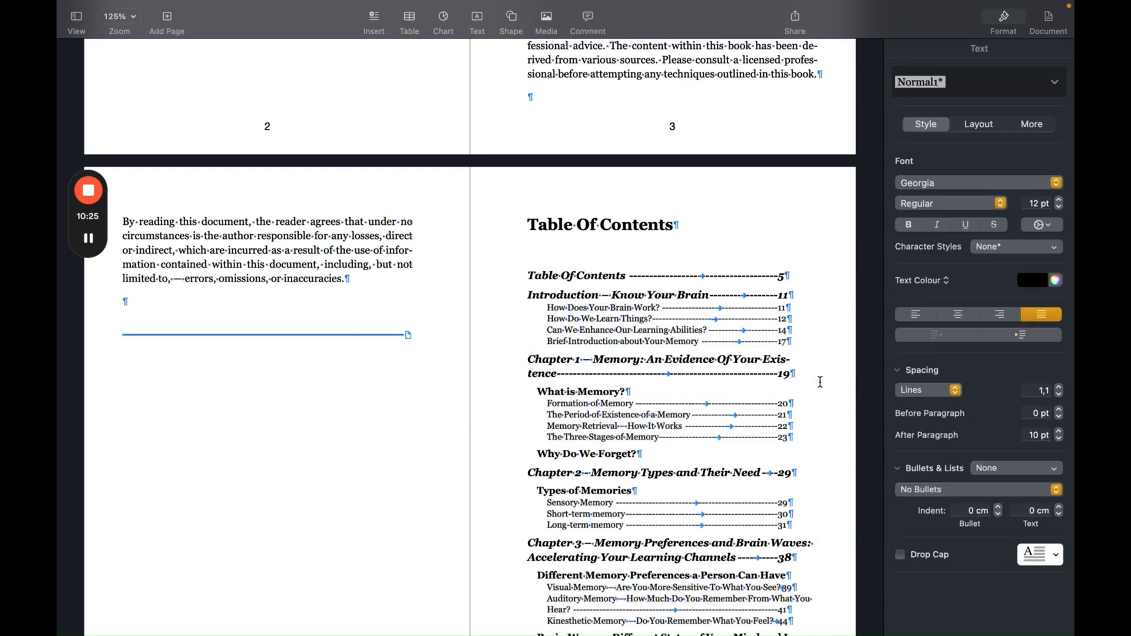
{"action": "scroll", "scroll_direction": "down", "scroll_amount": 3}
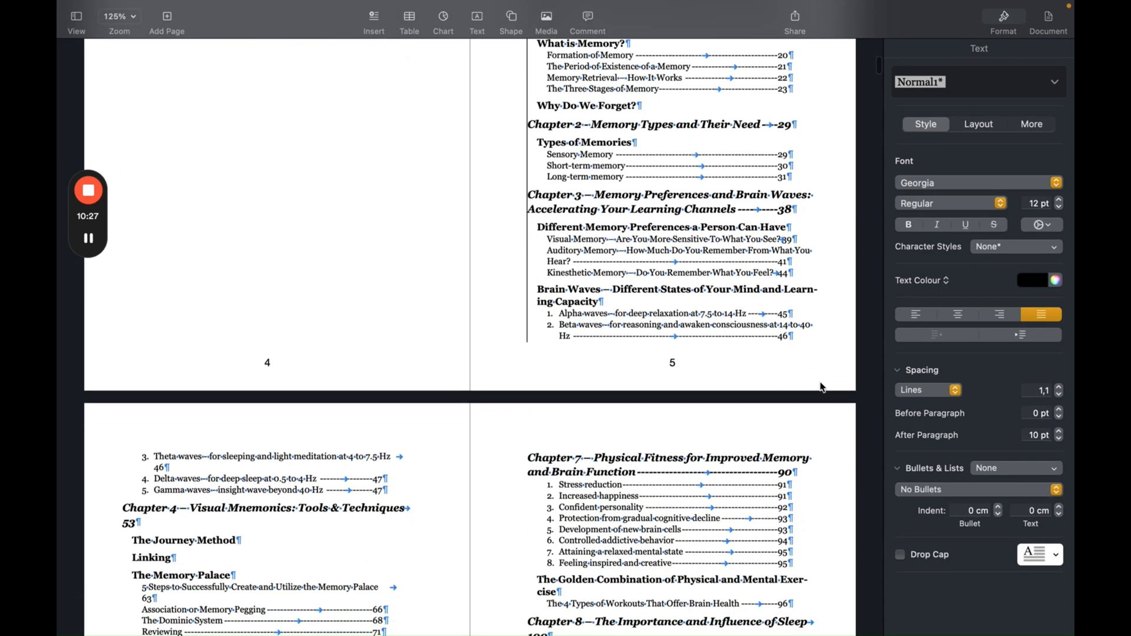
{"action": "scroll", "scroll_direction": "down", "scroll_amount": 3}
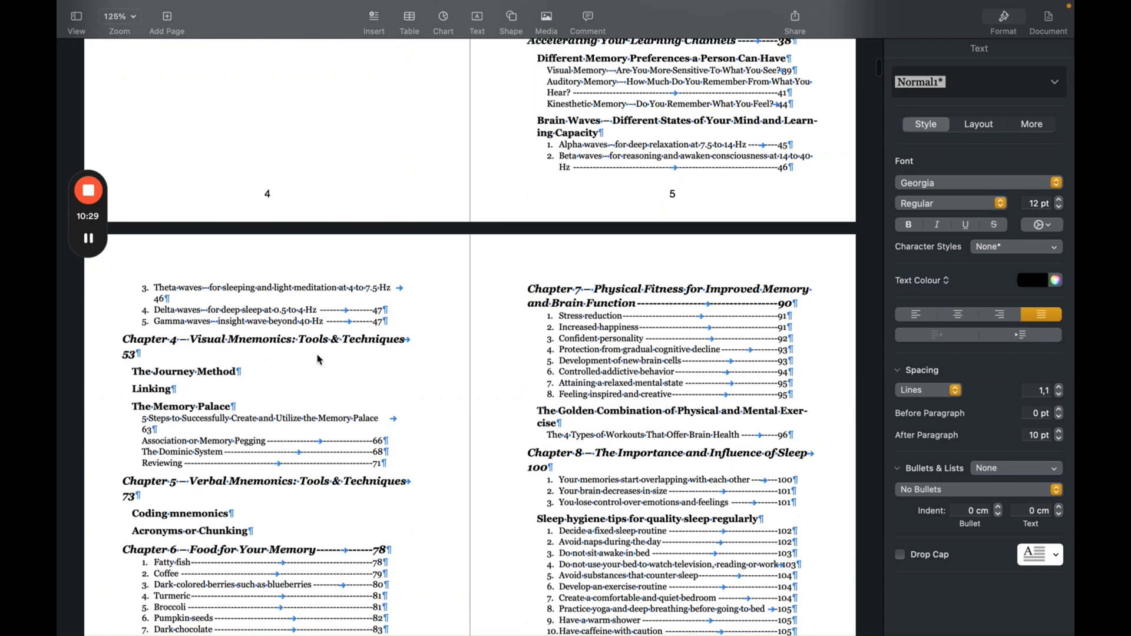
{"action": "scroll", "scroll_direction": "down", "scroll_amount": 3}
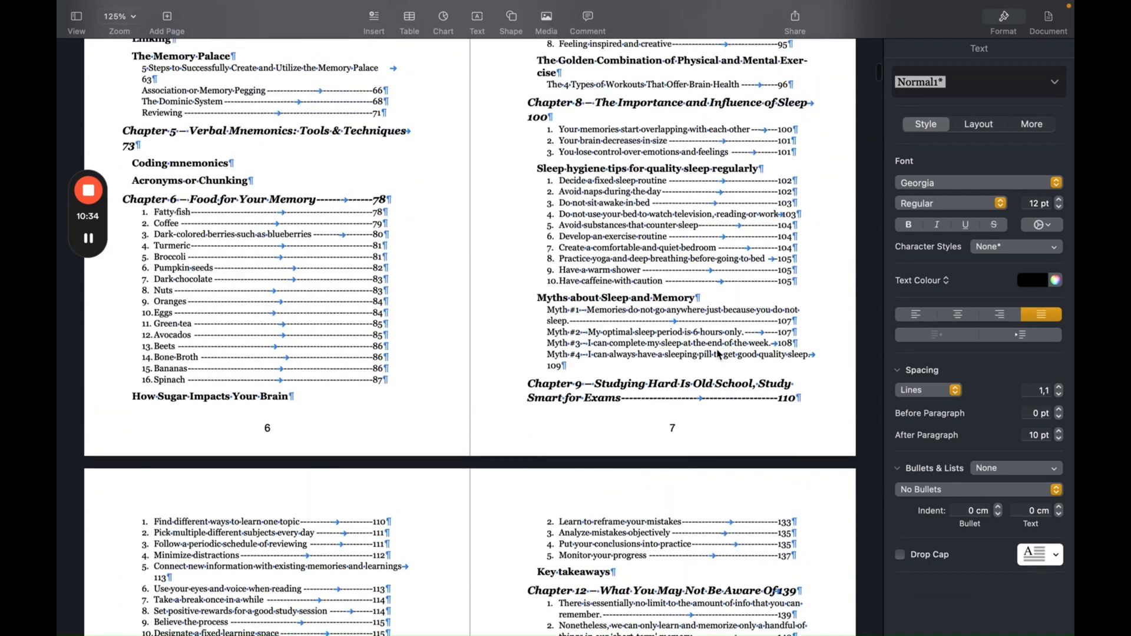
{"action": "scroll", "scroll_direction": "up", "scroll_amount": 3}
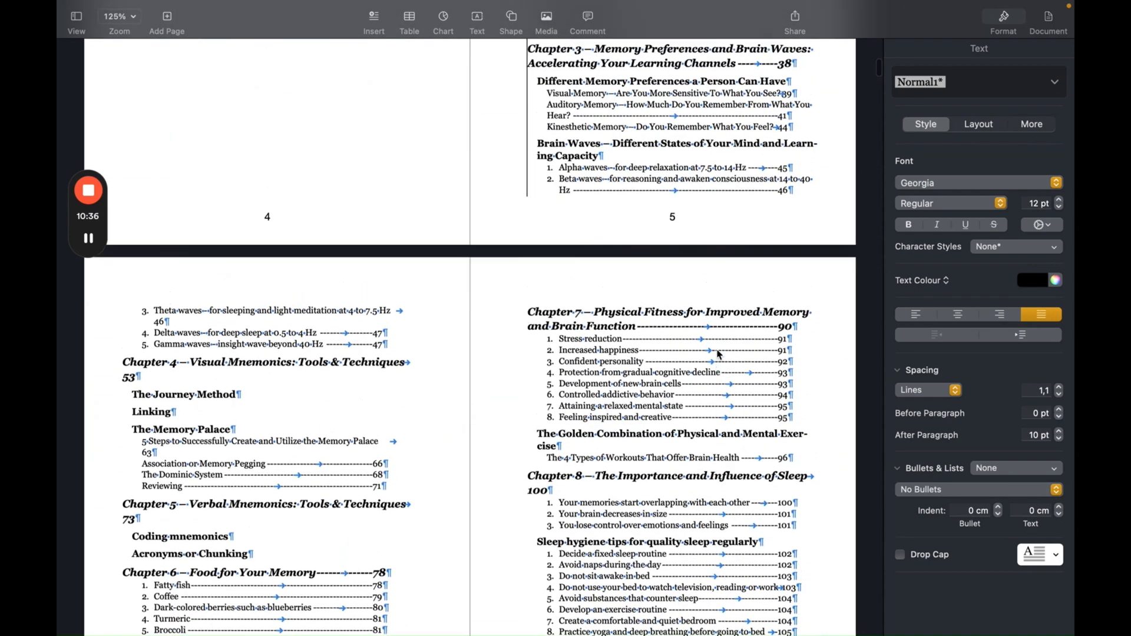
{"action": "scroll", "scroll_direction": "up", "scroll_amount": 3}
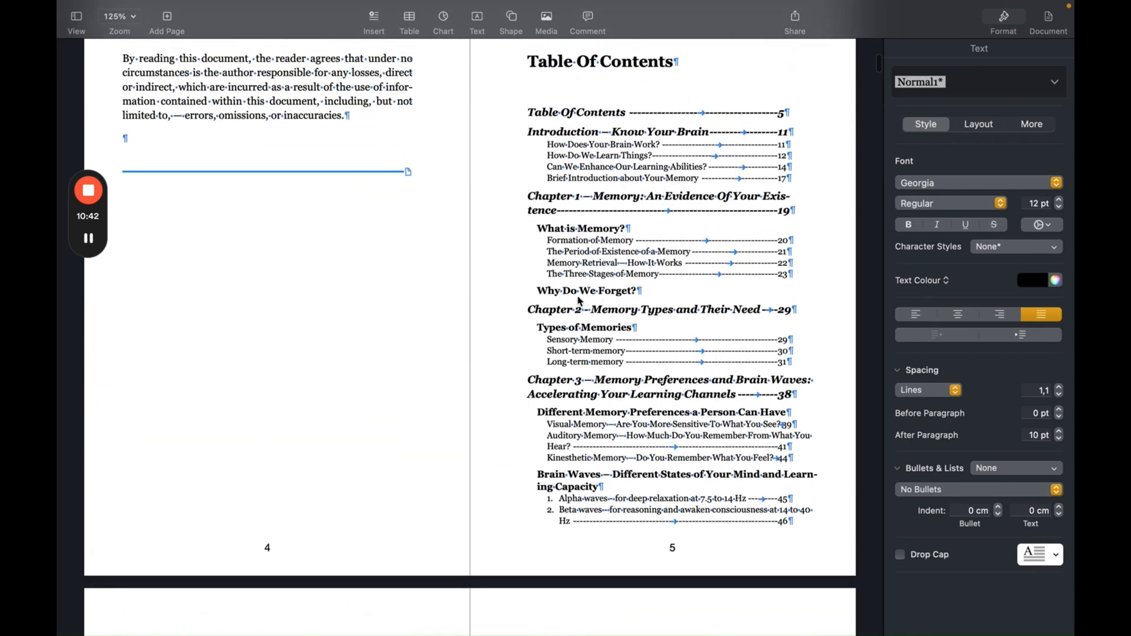
{"action": "scroll", "scroll_direction": "down", "scroll_amount": 3}
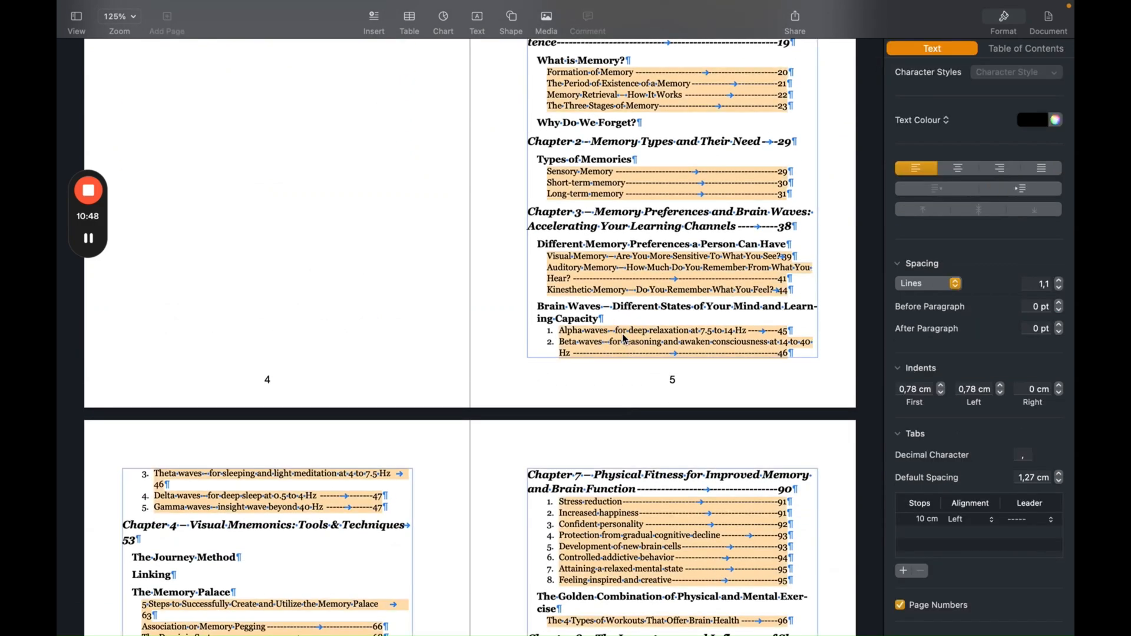
{"action": "scroll", "scroll_direction": "up", "scroll_amount": 3}
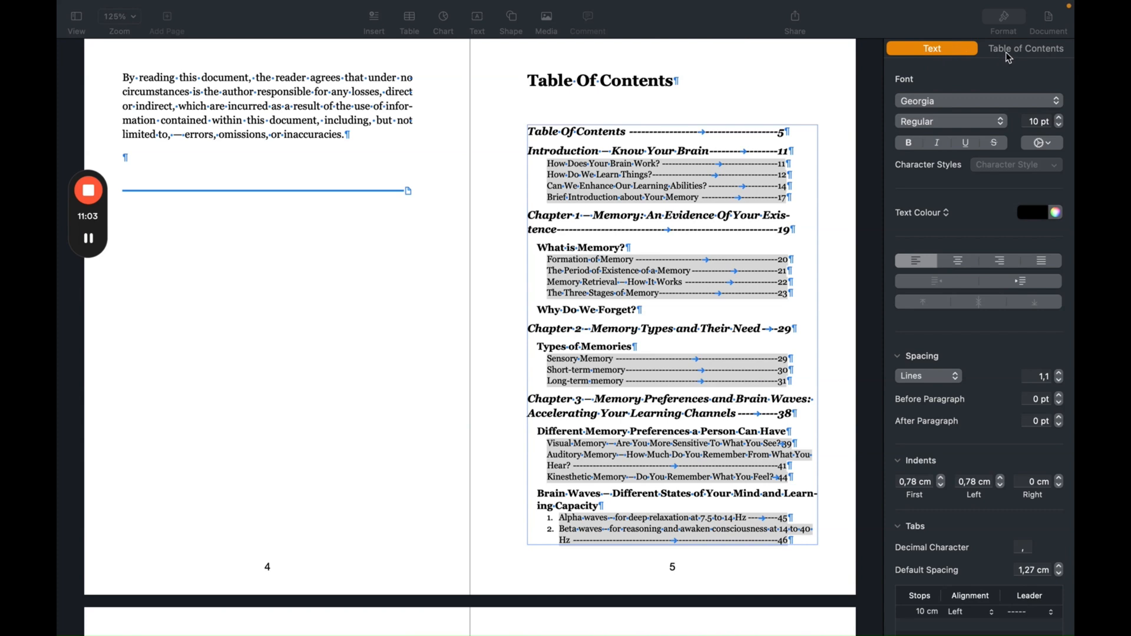
Uncheck Heading 3 in the table of contents settings so only chapters and sections are listed.
{"action": "left_click", "coordinate": [1025, 48]}
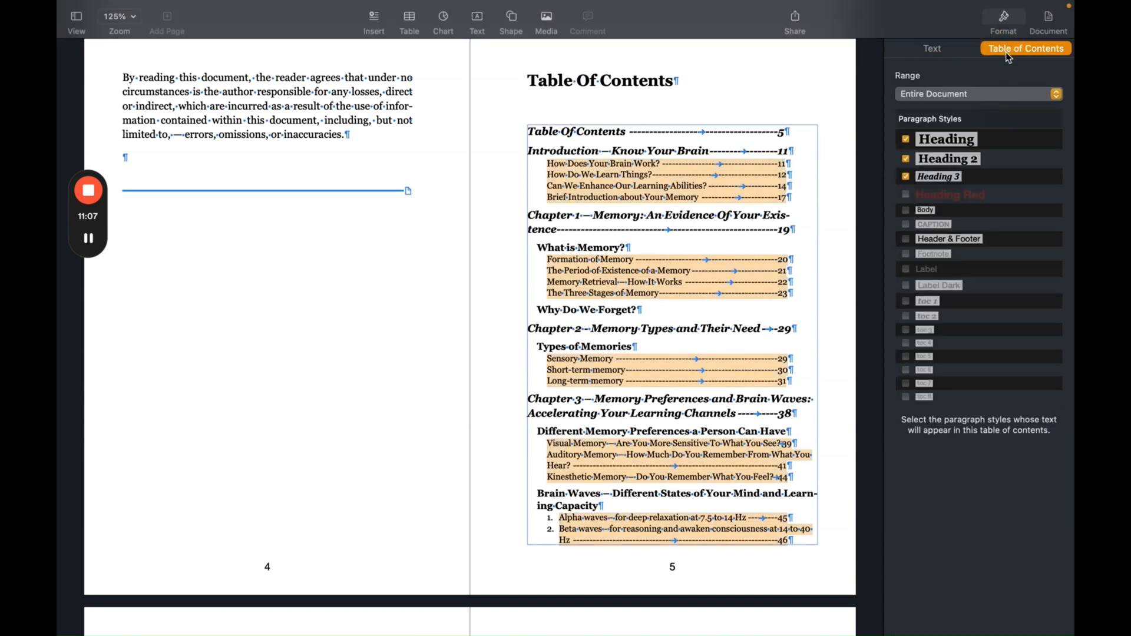
{"action": "mouse_move", "coordinate": [1061, 252]}
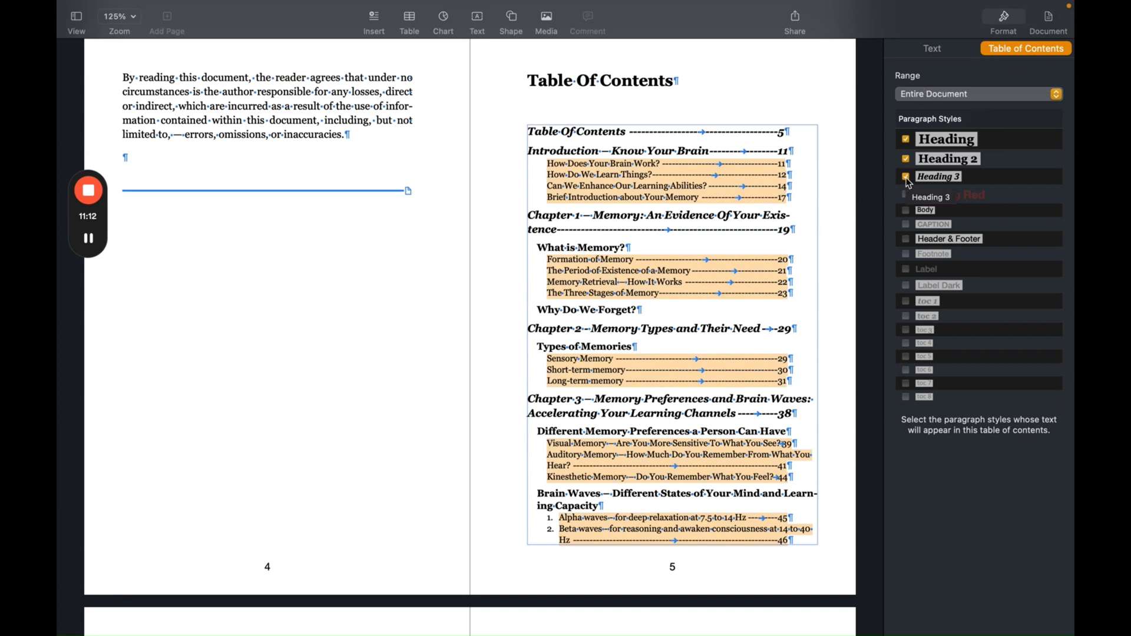
{"action": "left_click", "coordinate": [907, 177]}
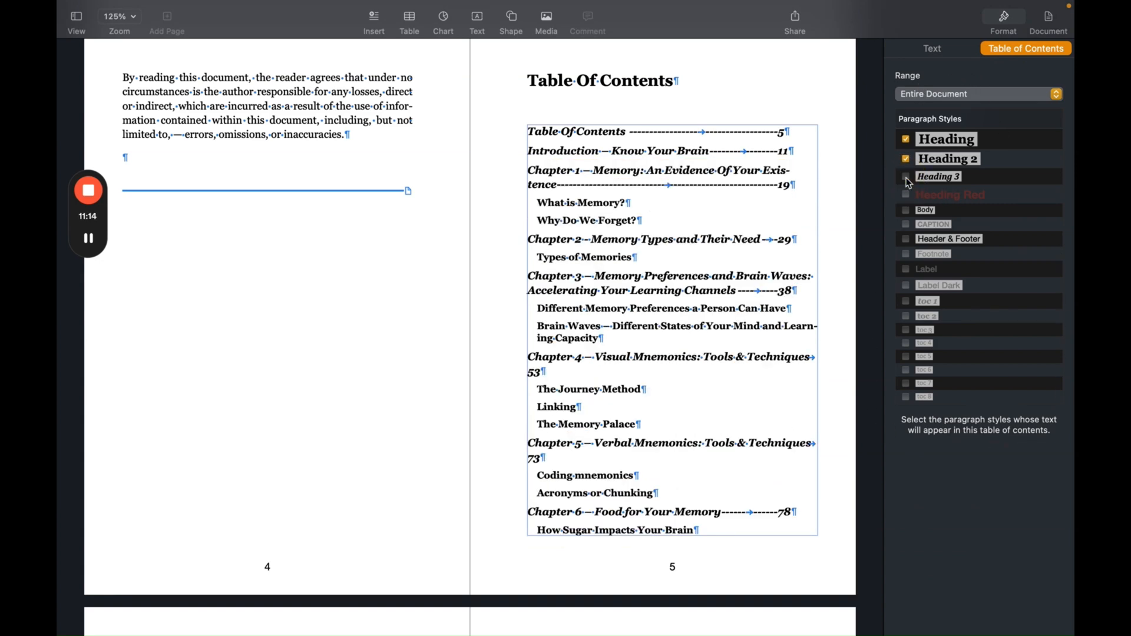
{"action": "left_click", "coordinate": [907, 176]}
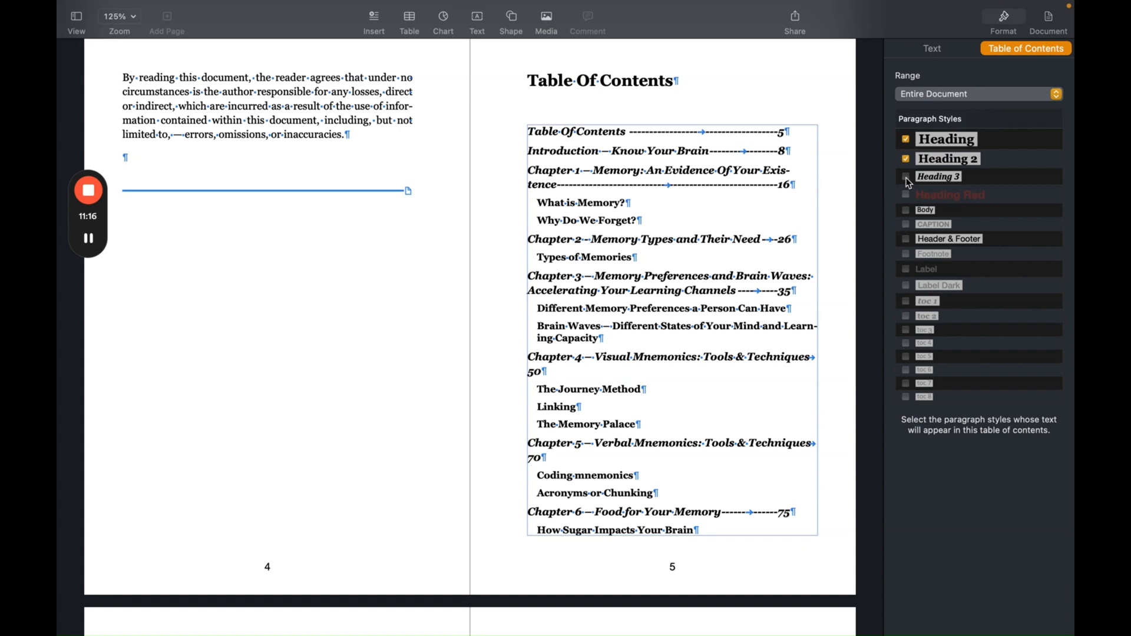
{"action": "left_click", "coordinate": [932, 48]}
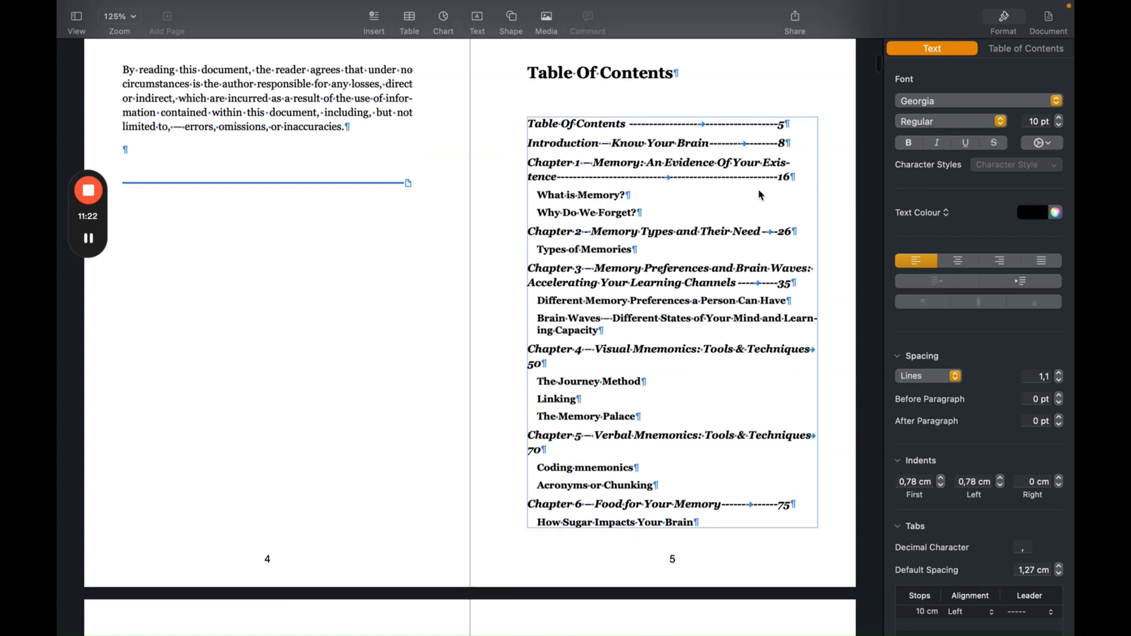
Make the Heading 2 contents entries regular weight with a 10 cm dashed-leader tab stop.
{"action": "scroll", "scroll_direction": "up", "scroll_amount": 3}
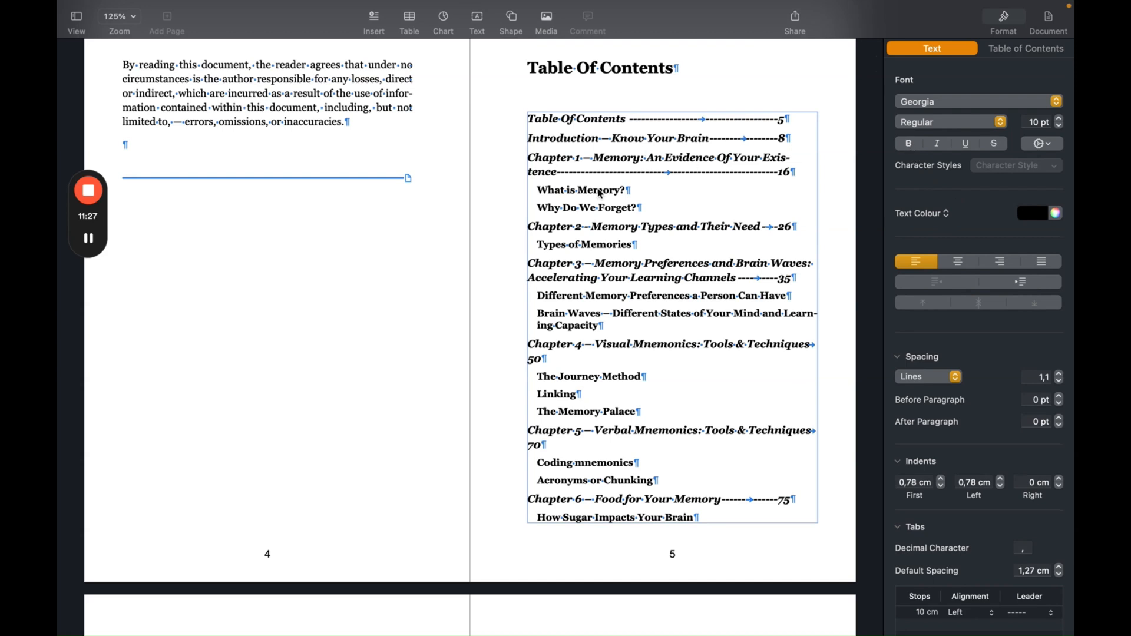
{"action": "left_click", "coordinate": [907, 142]}
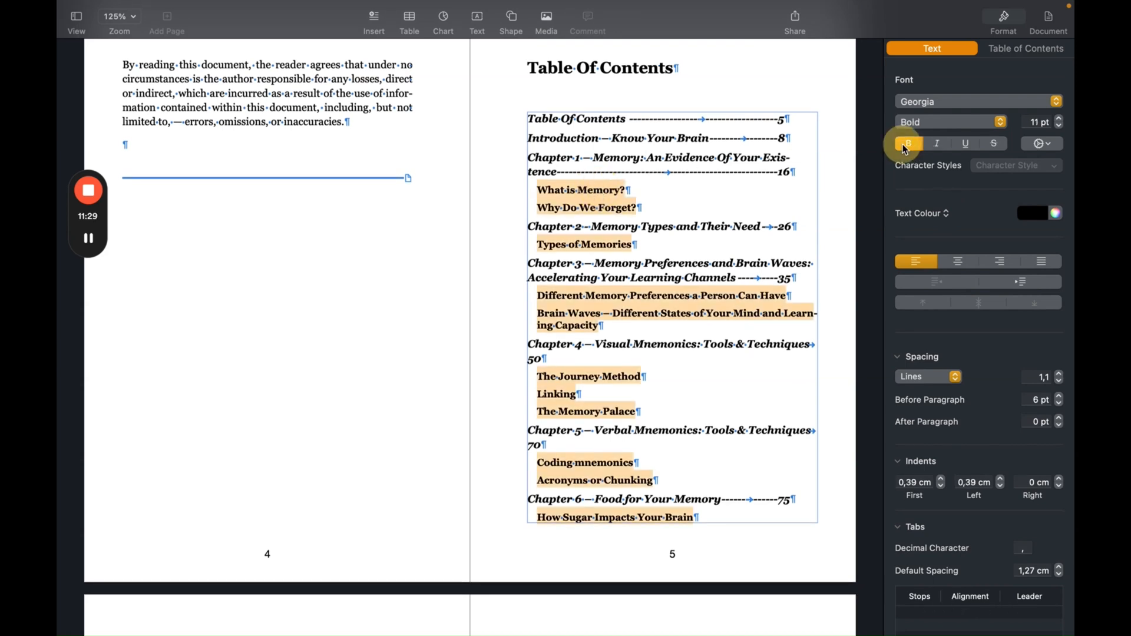
{"action": "left_click", "coordinate": [907, 143]}
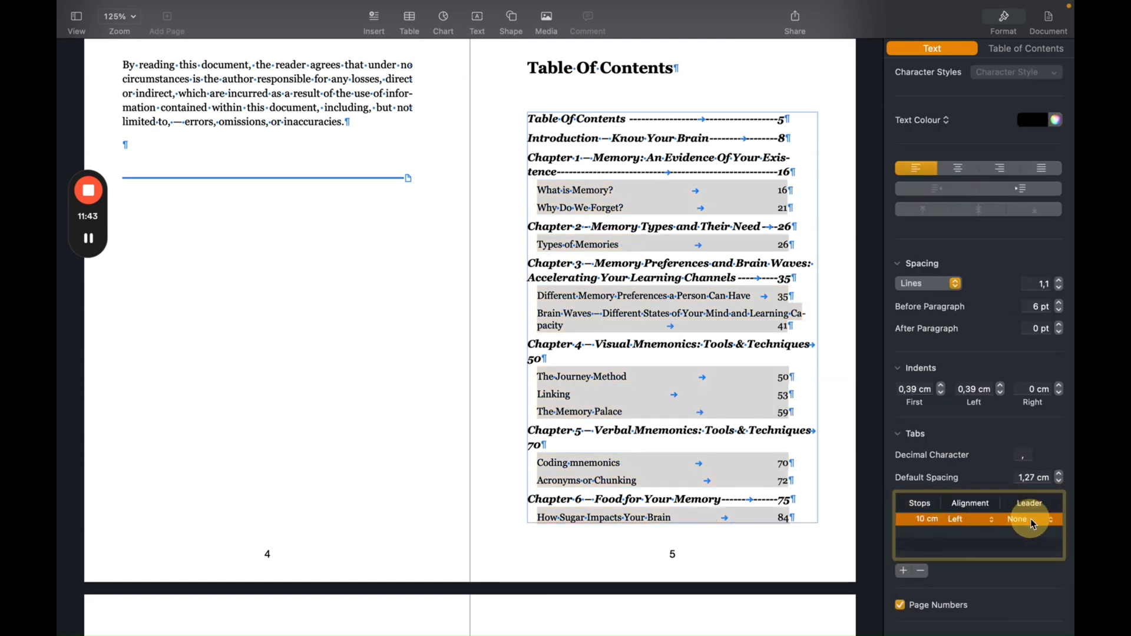
{"action": "left_click", "coordinate": [1024, 519]}
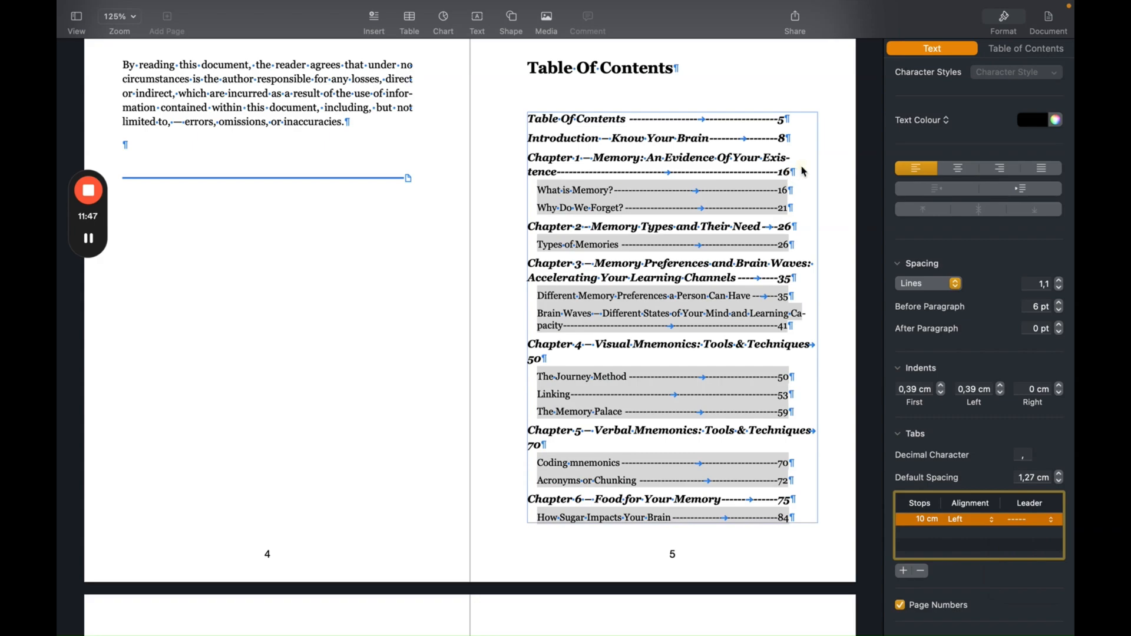
{"action": "scroll", "scroll_direction": "up", "scroll_amount": 3}
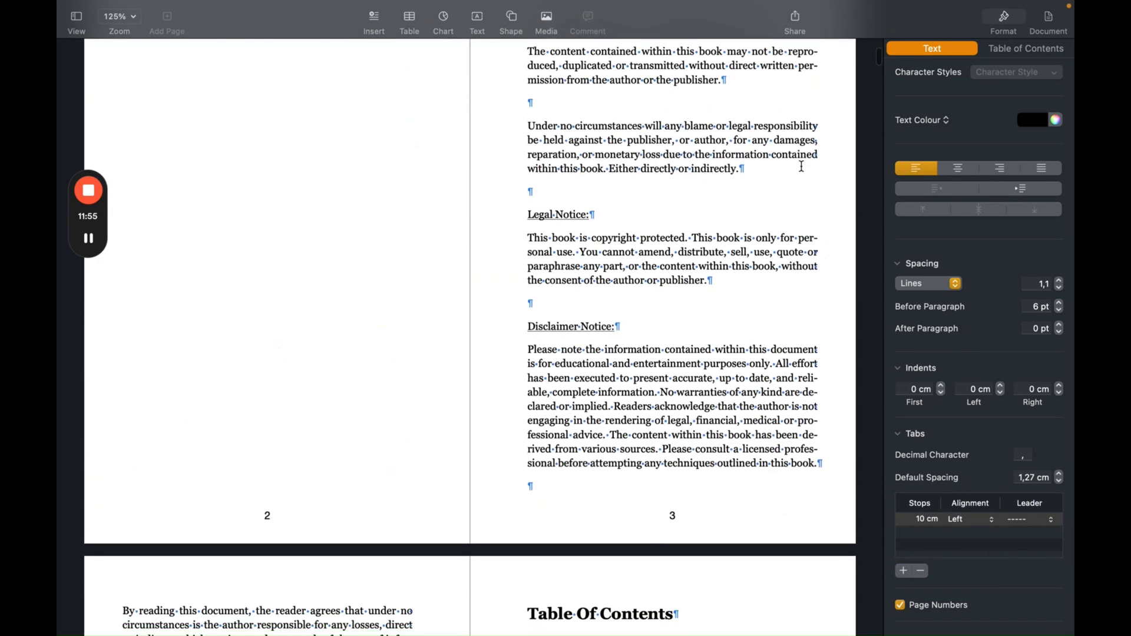
{"action": "scroll", "scroll_direction": "down", "scroll_amount": 3}
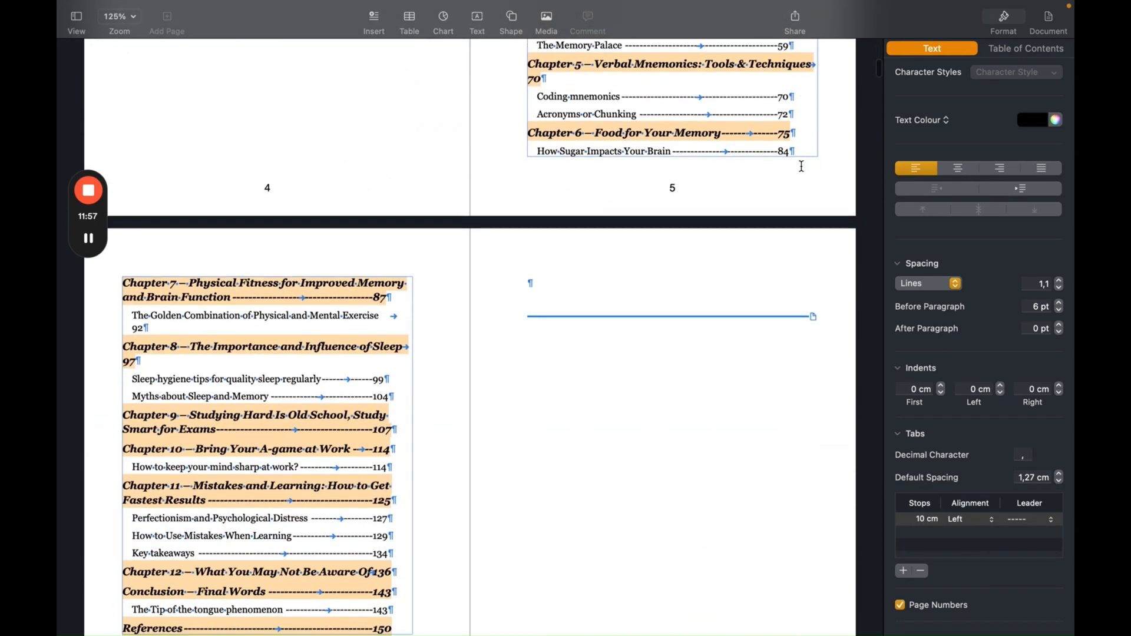
{"action": "mouse_move", "coordinate": [730, 183]}
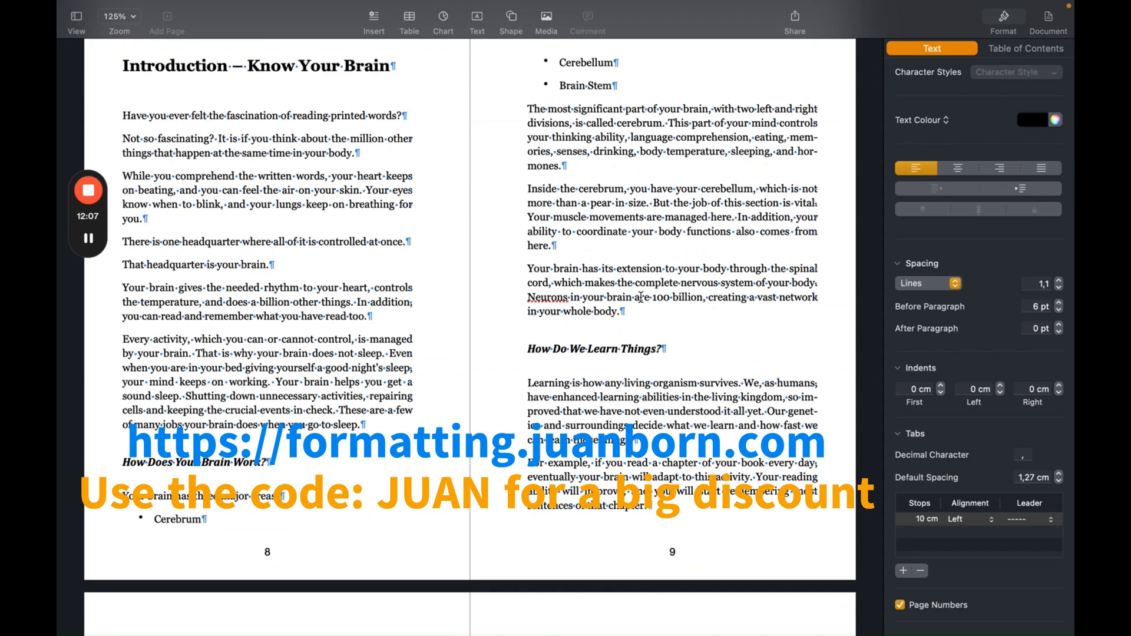
{"action": "scroll", "scroll_direction": "up", "scroll_amount": 3}
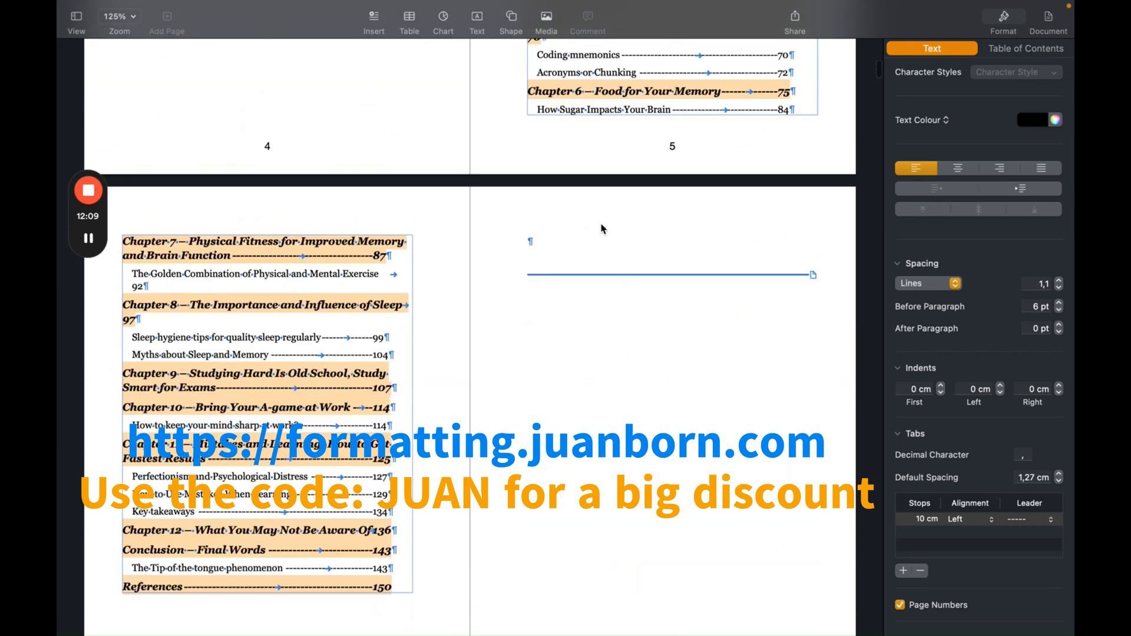
{"action": "scroll", "scroll_direction": "up", "scroll_amount": 3}
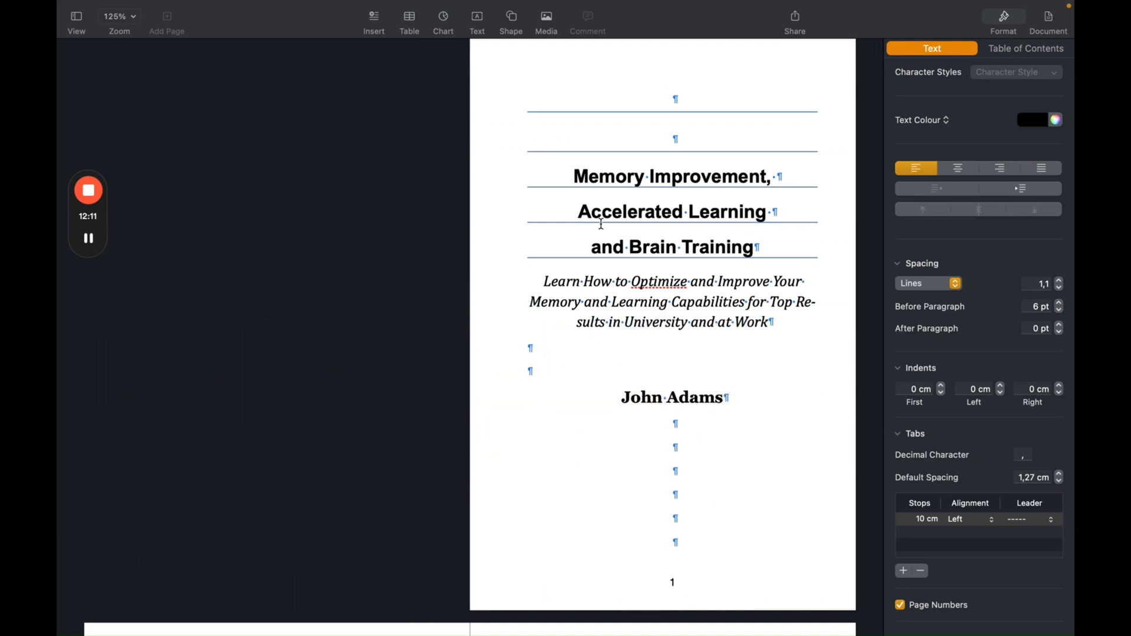